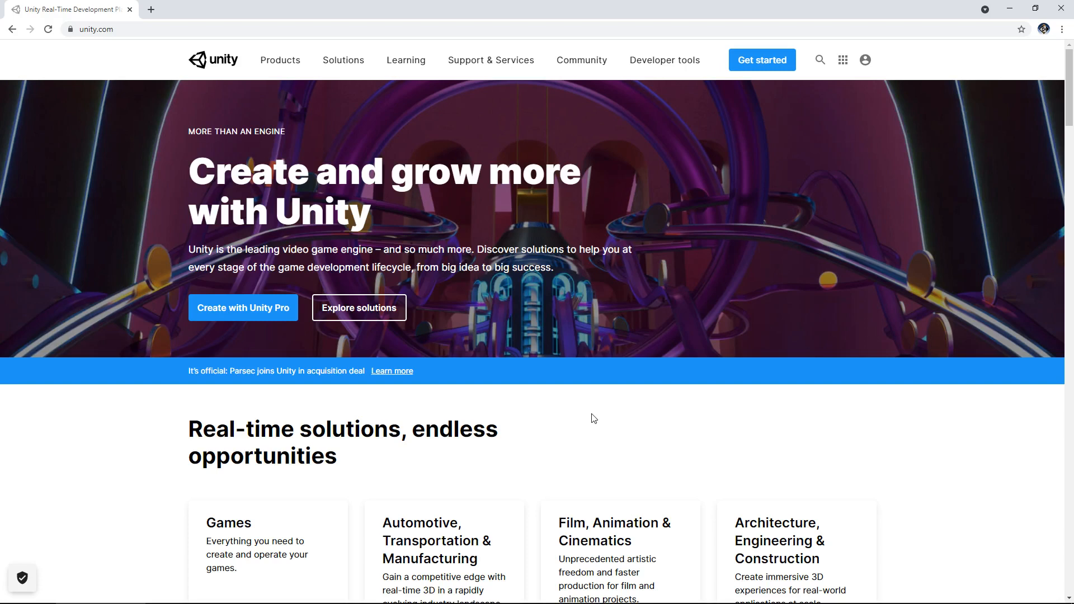
mouse_move(511, 198)
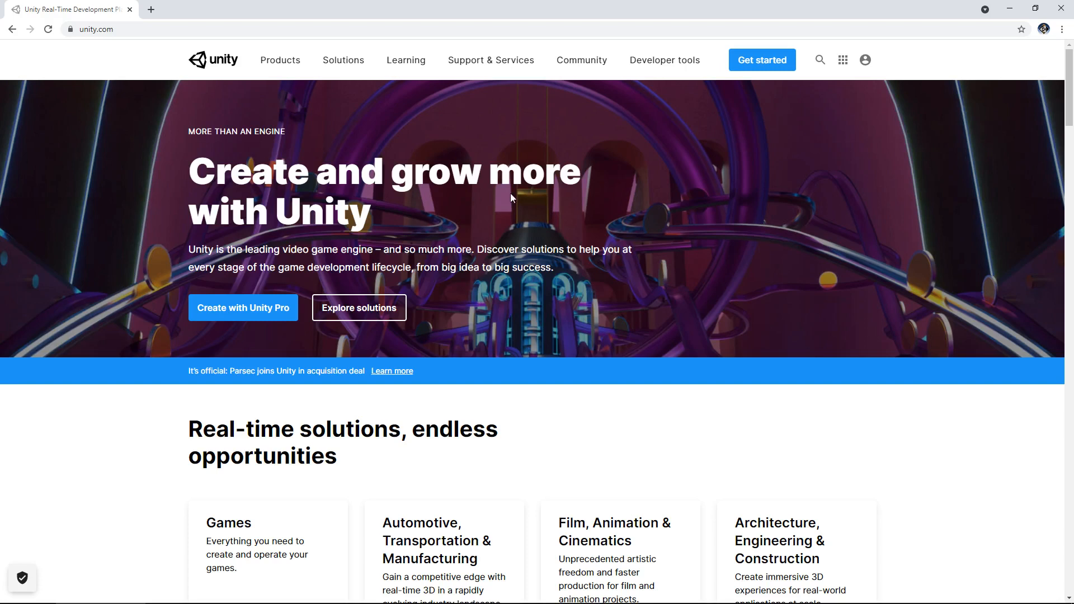
mouse_move(530, 210)
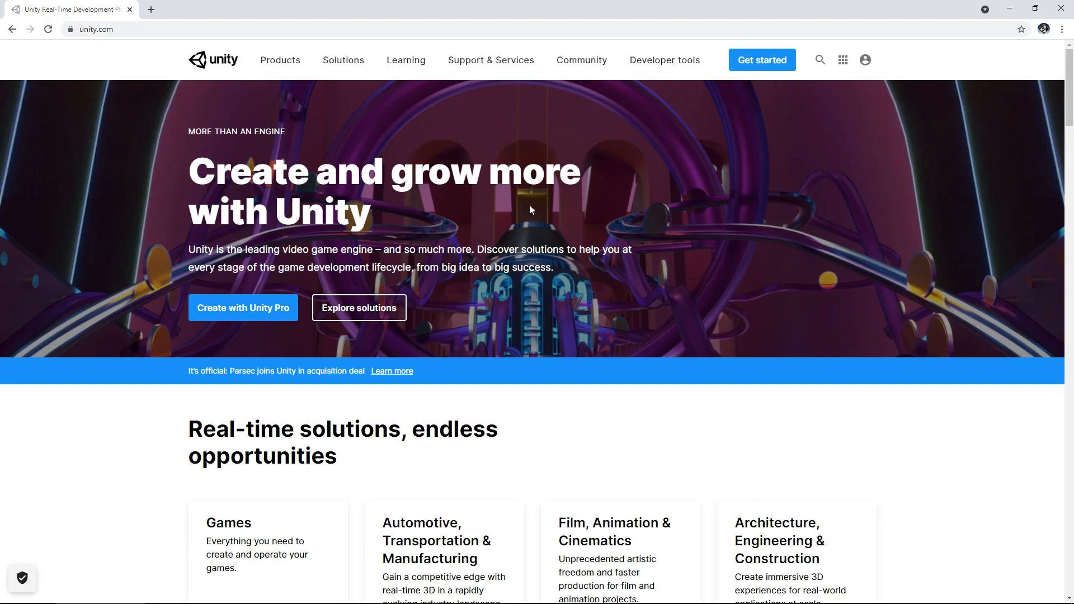
mouse_move(538, 233)
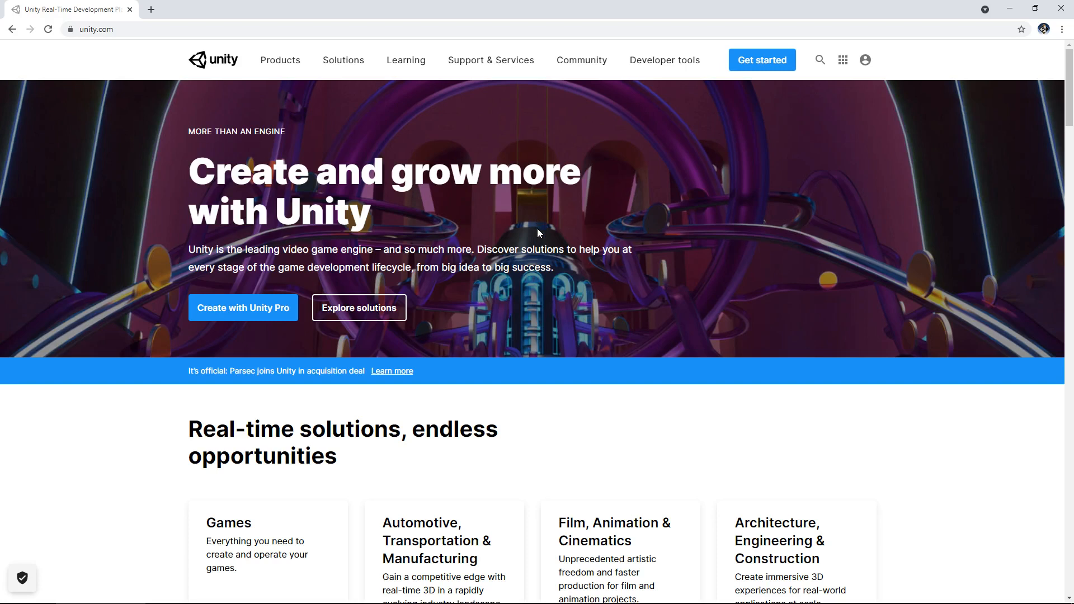
mouse_move(541, 236)
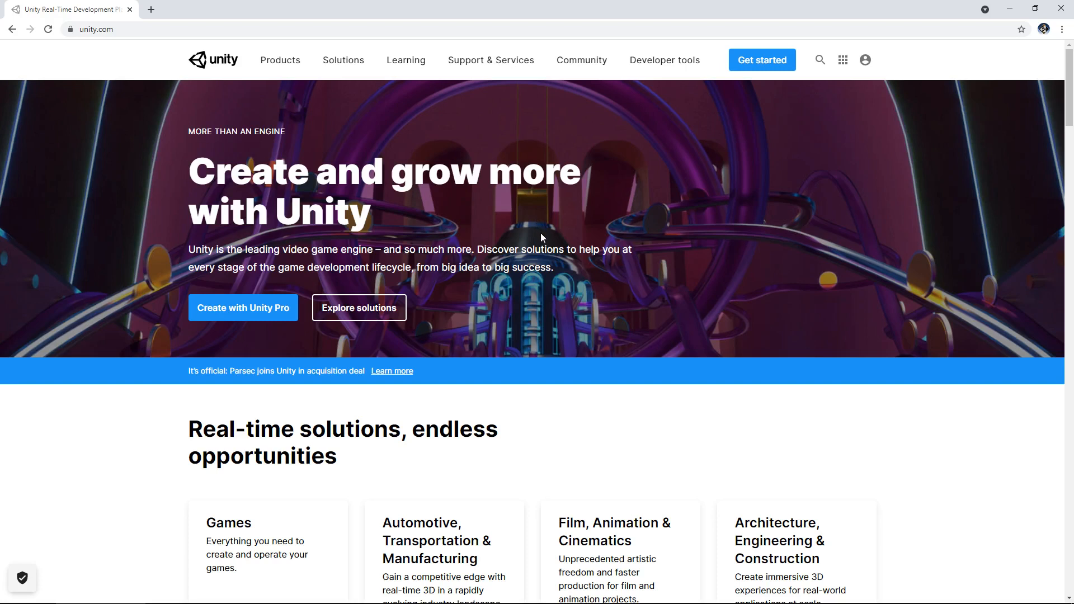
mouse_move(559, 235)
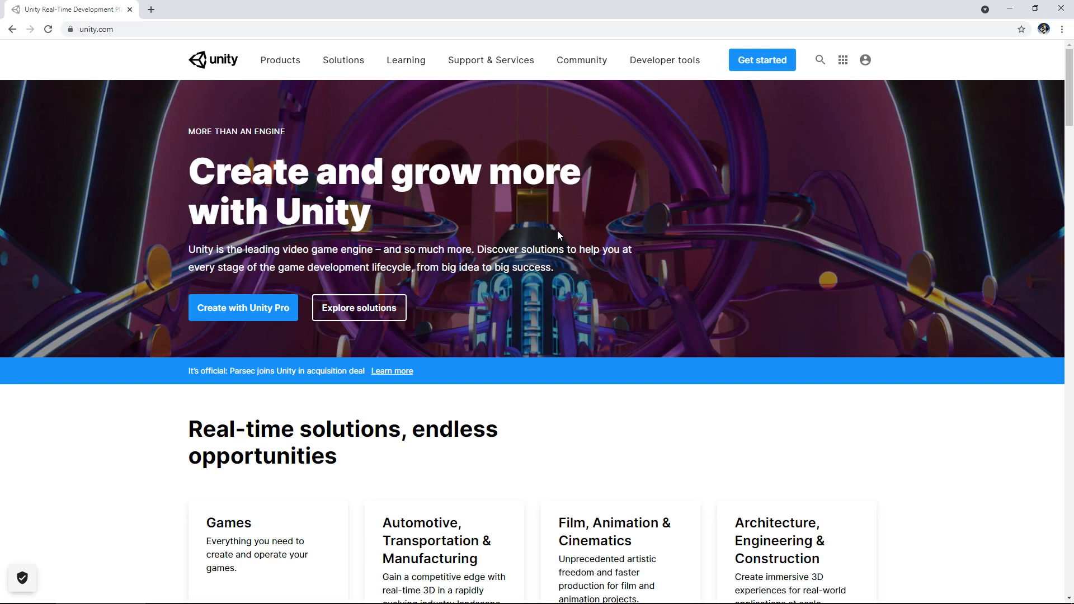
mouse_move(569, 234)
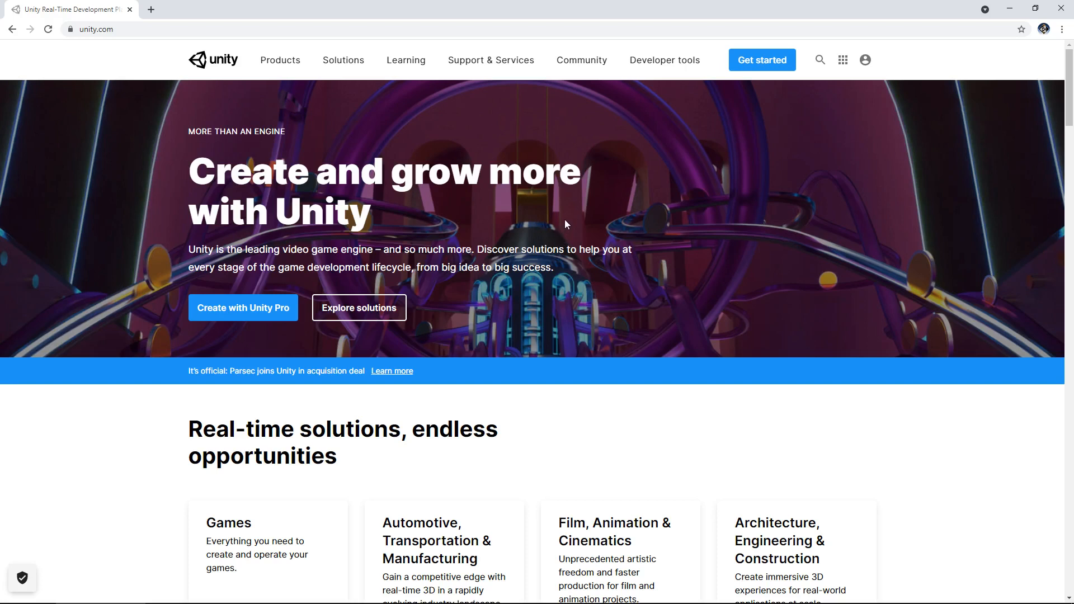
- View the Individual plans on Plans and pricing, briefly comparing them against the Teams plans
click(761, 59)
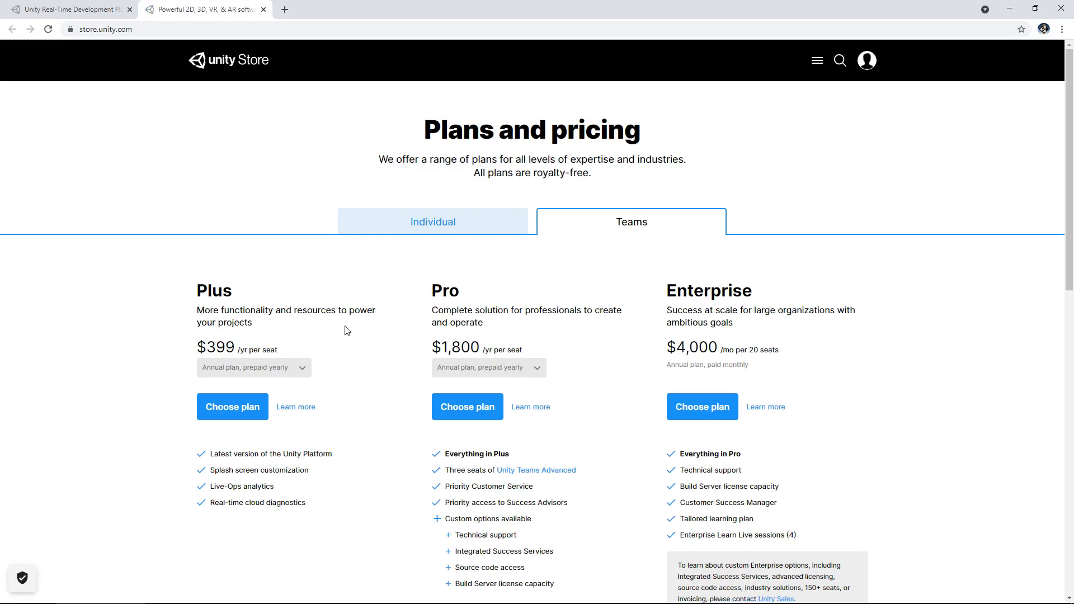
mouse_move(364, 325)
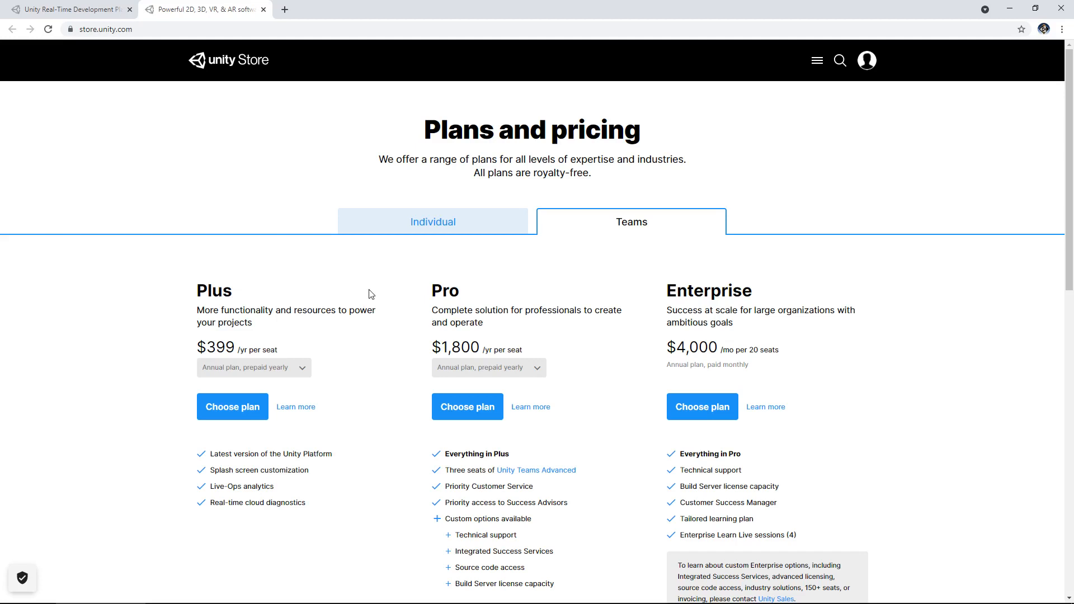
click(432, 222)
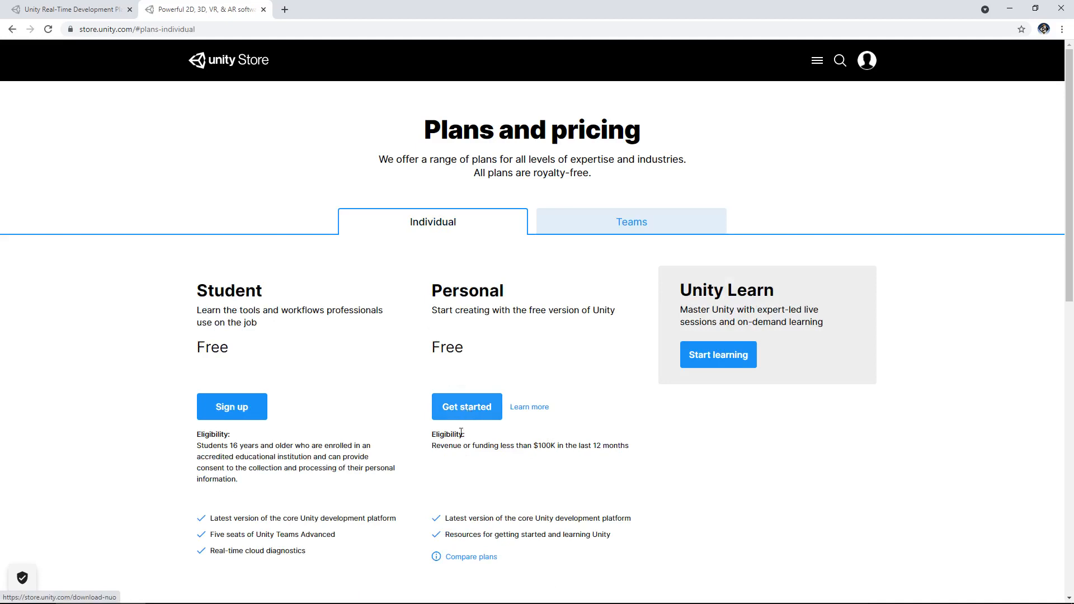
mouse_move(444, 456)
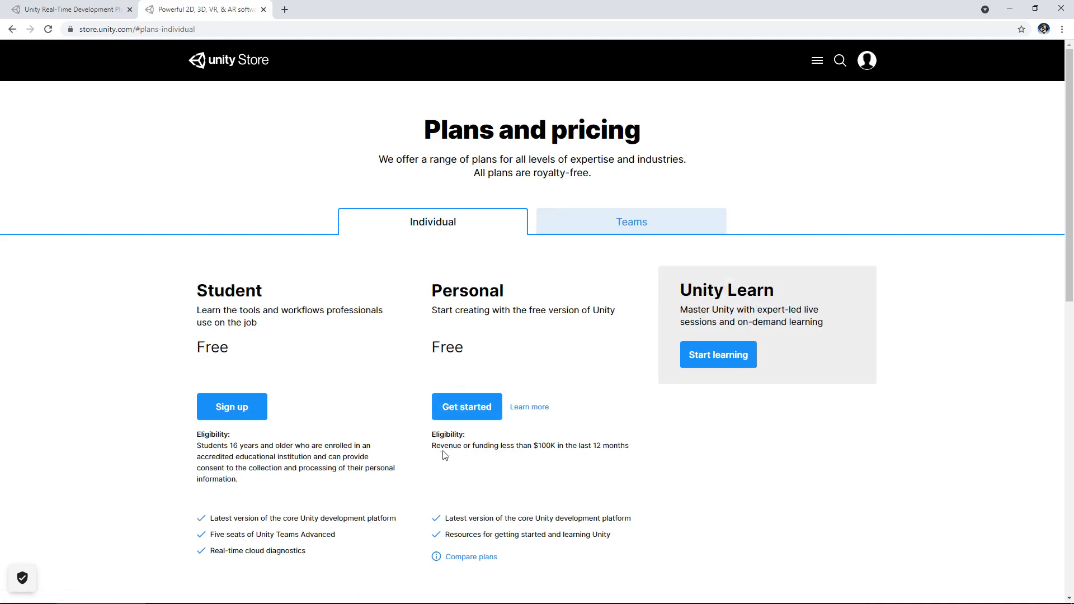
mouse_move(446, 459)
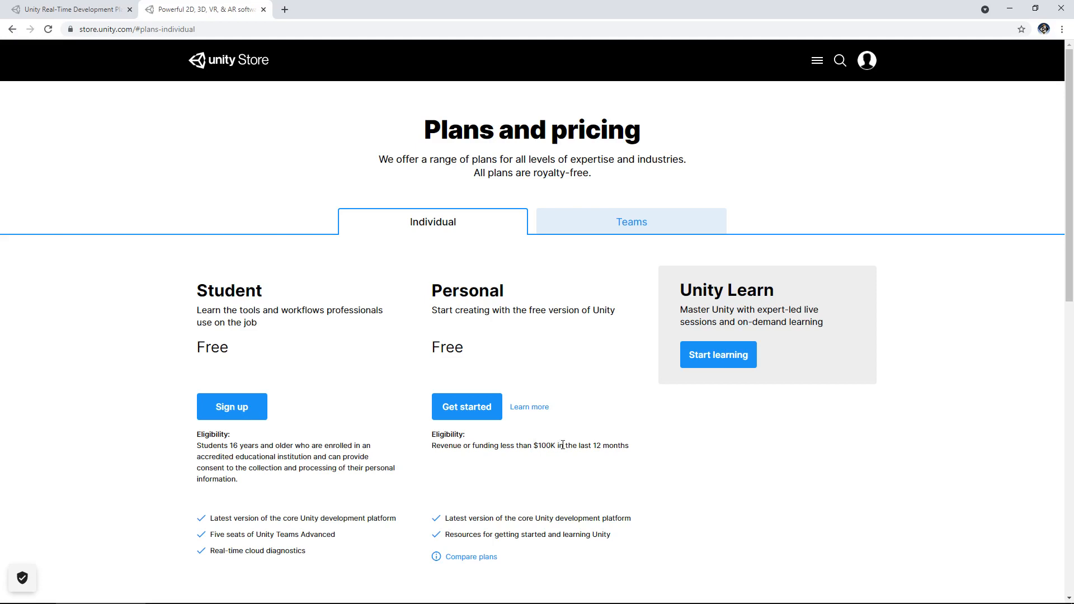
click(630, 222)
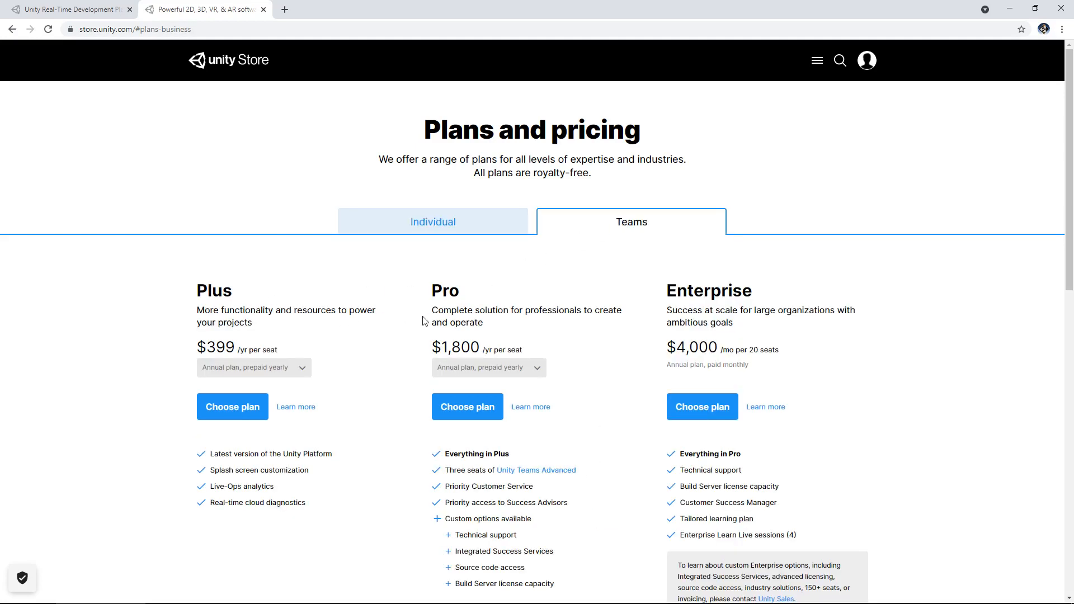
click(432, 222)
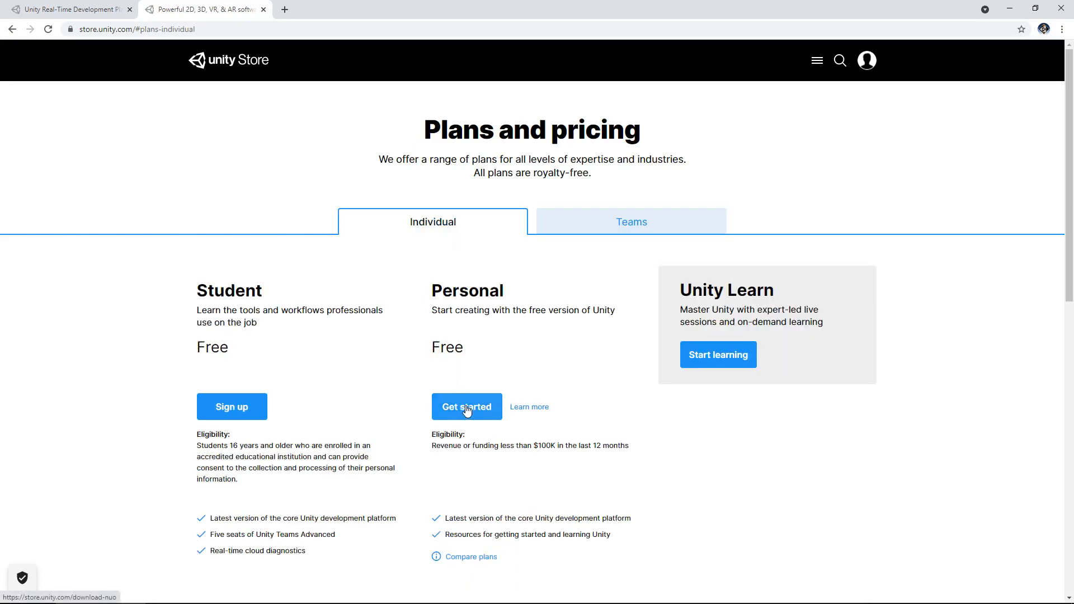
- Get the free Personal plan as a first-time user, agreeing to the terms to download the Unity Hub installer
click(467, 406)
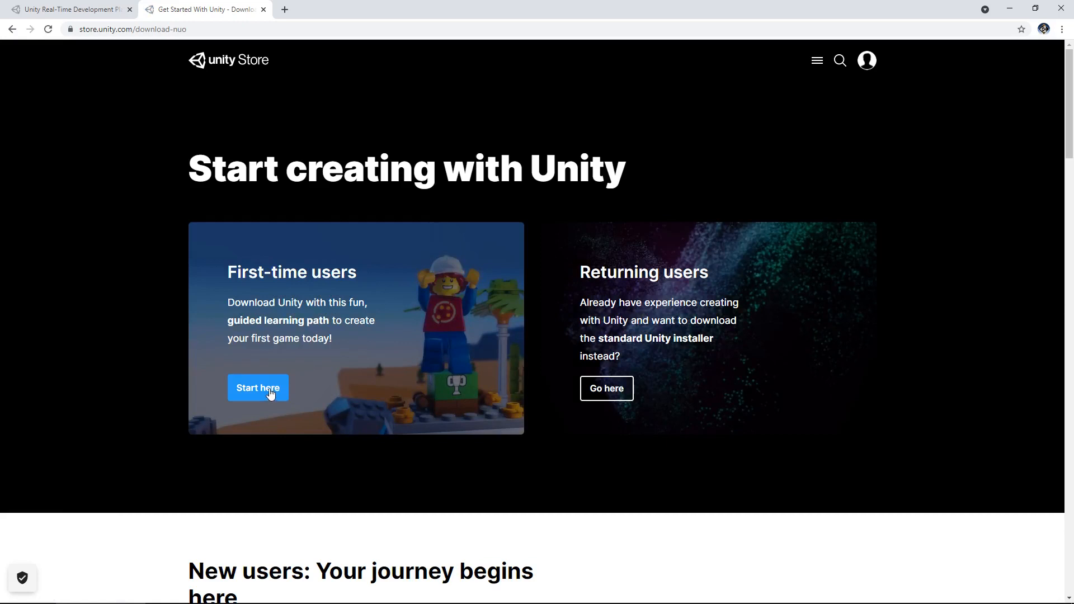
click(257, 388)
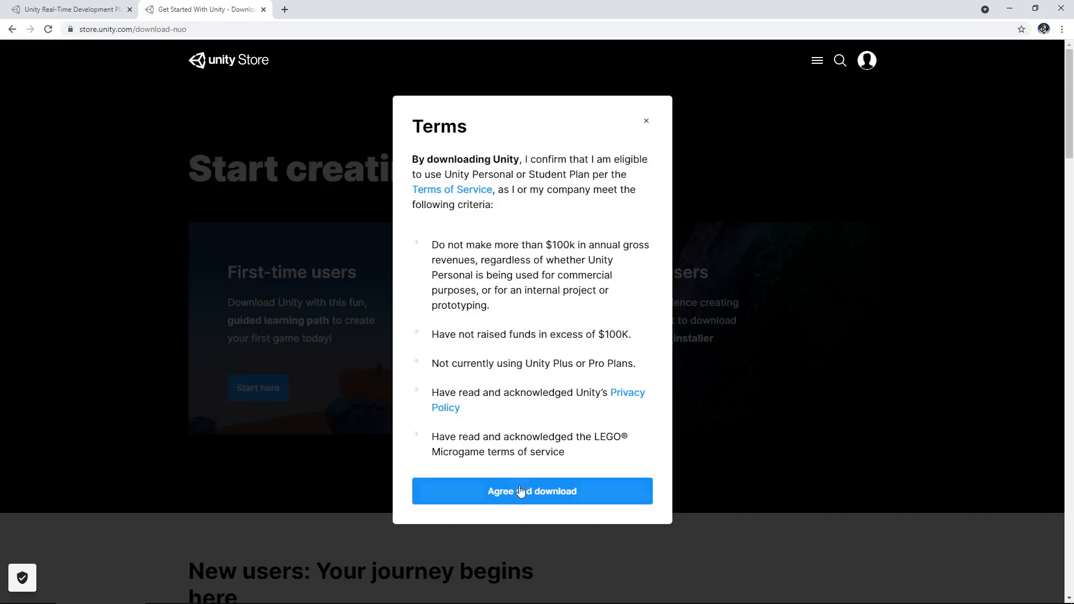
click(532, 491)
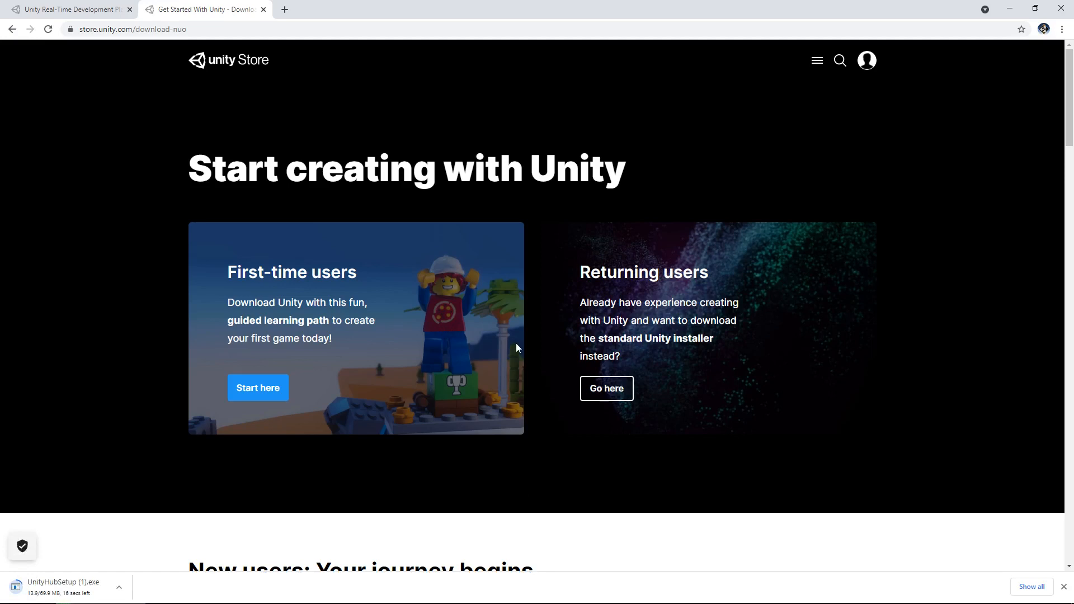
mouse_move(472, 367)
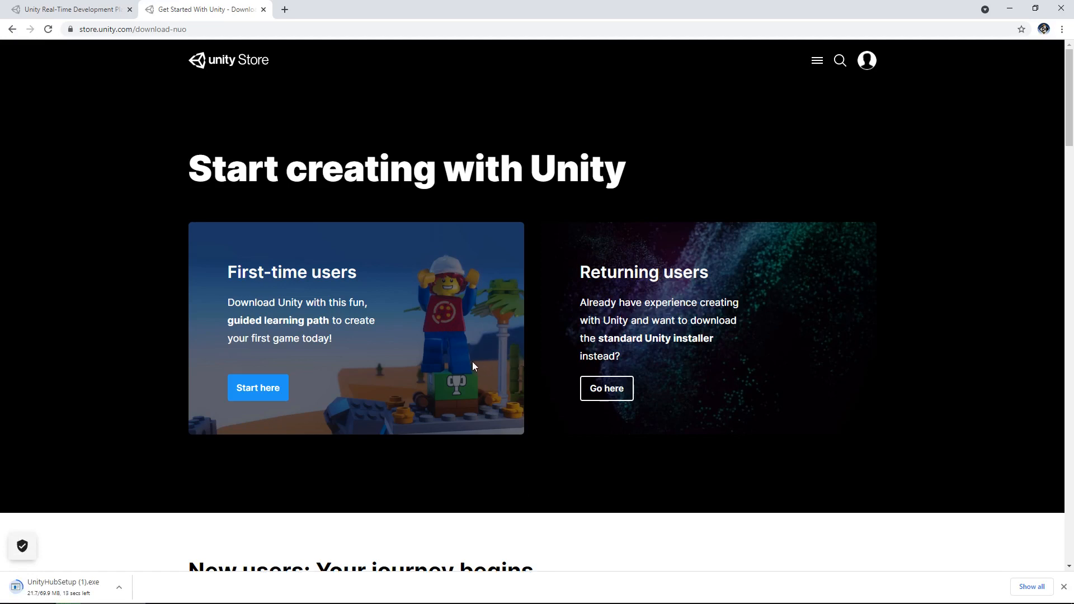
mouse_move(462, 365)
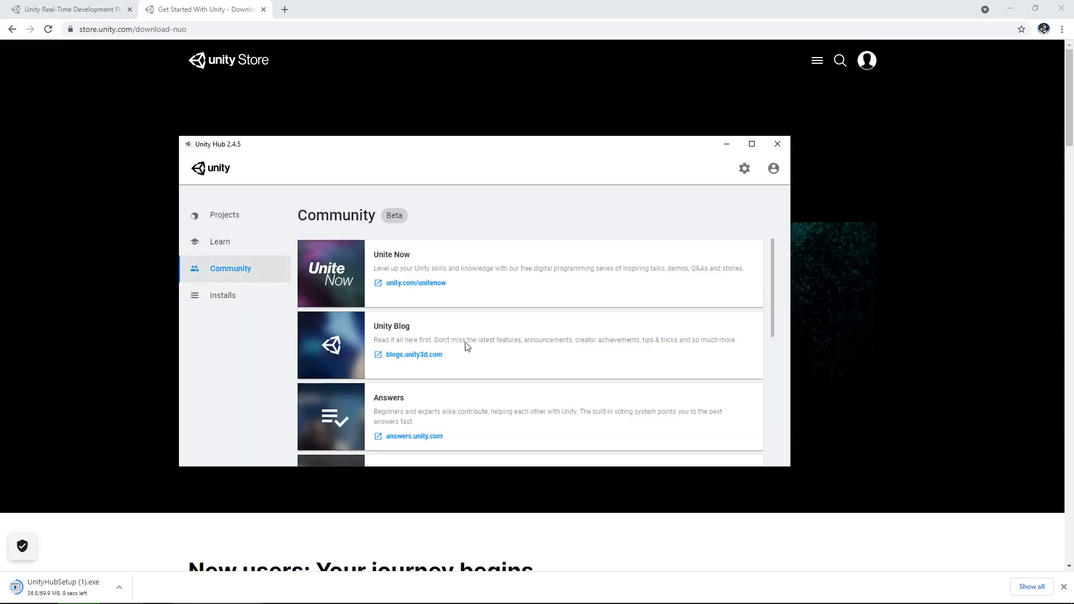
mouse_move(631, 211)
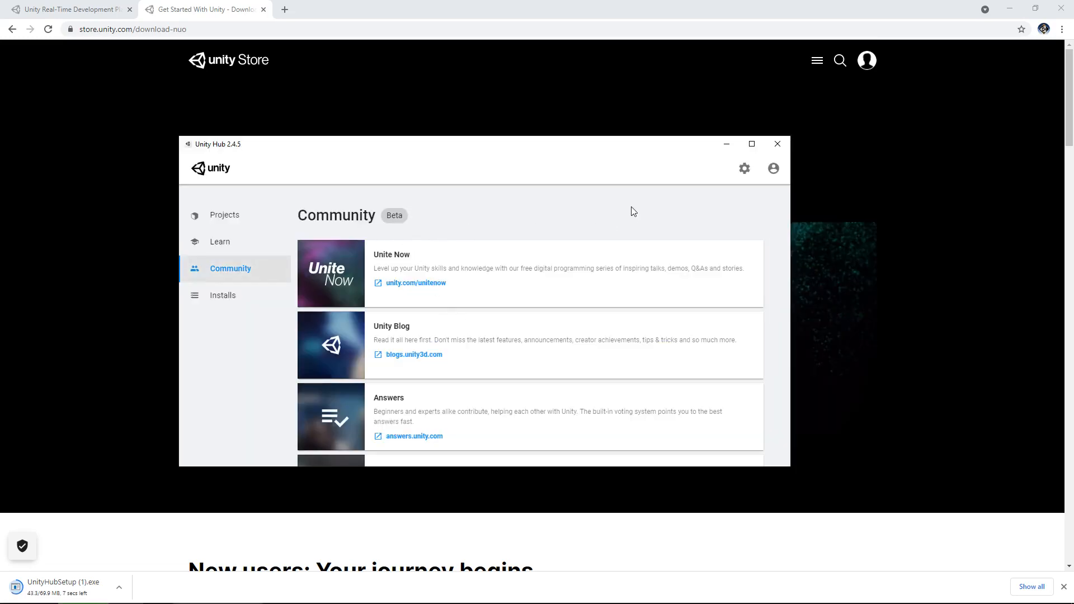
mouse_move(626, 218)
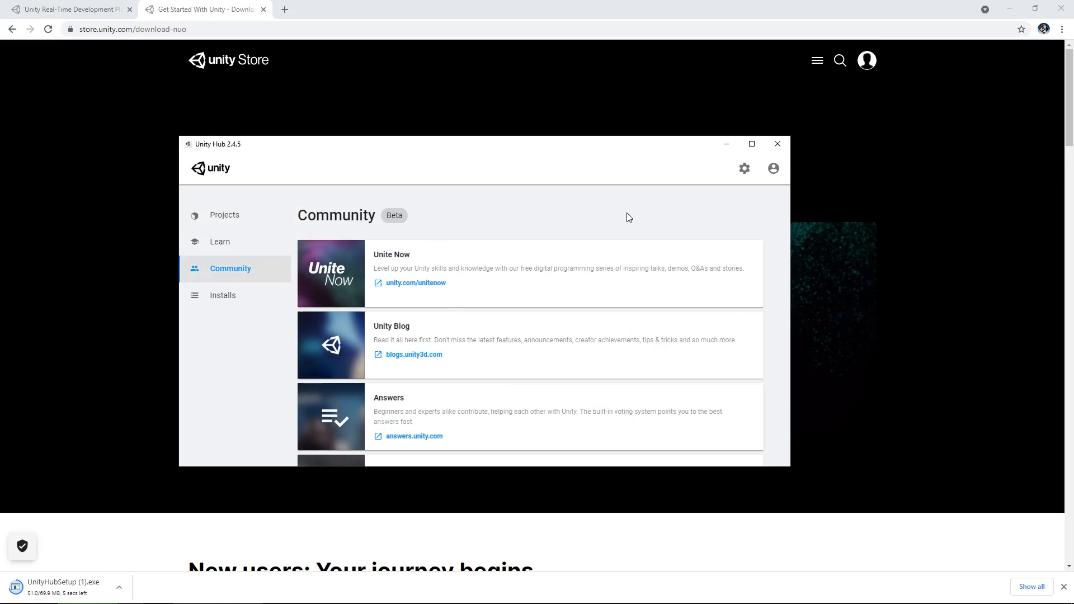
mouse_move(670, 227)
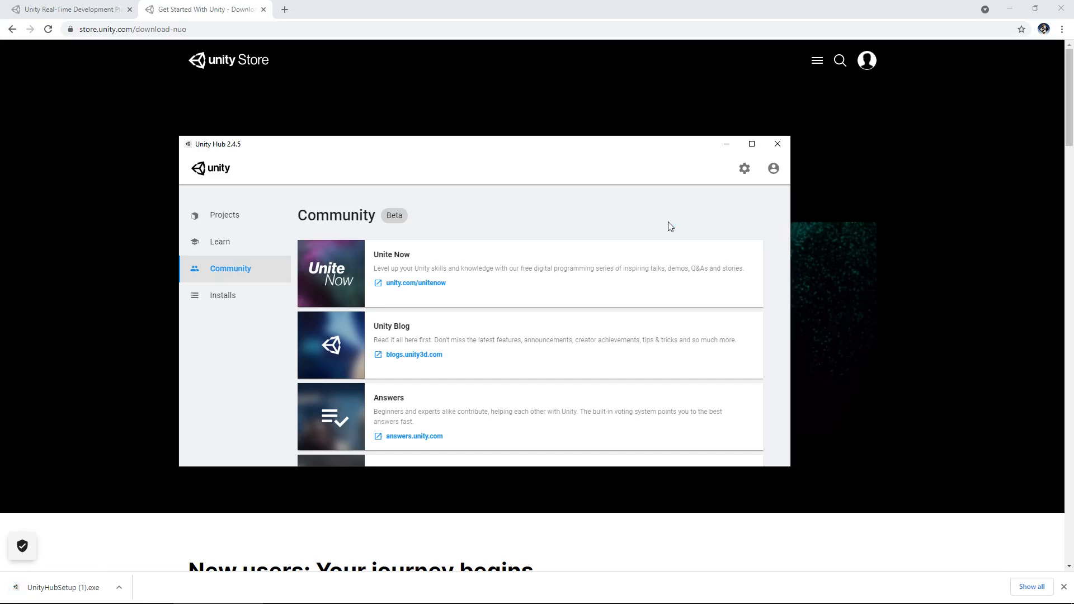
mouse_move(295, 283)
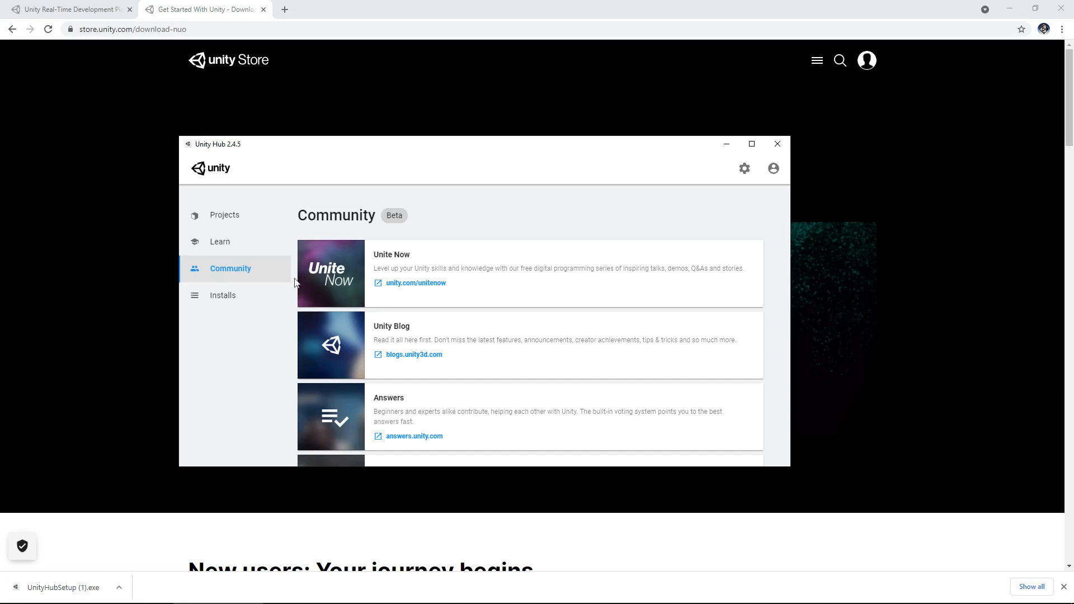
- Show the Installs page listing the five installed editor versions
click(221, 295)
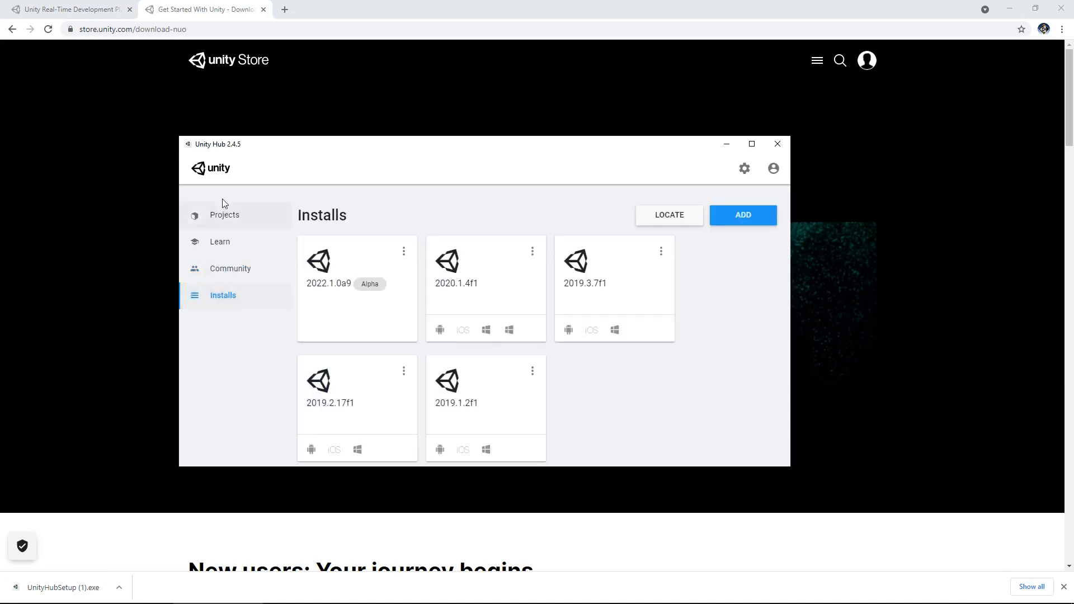
mouse_move(725, 322)
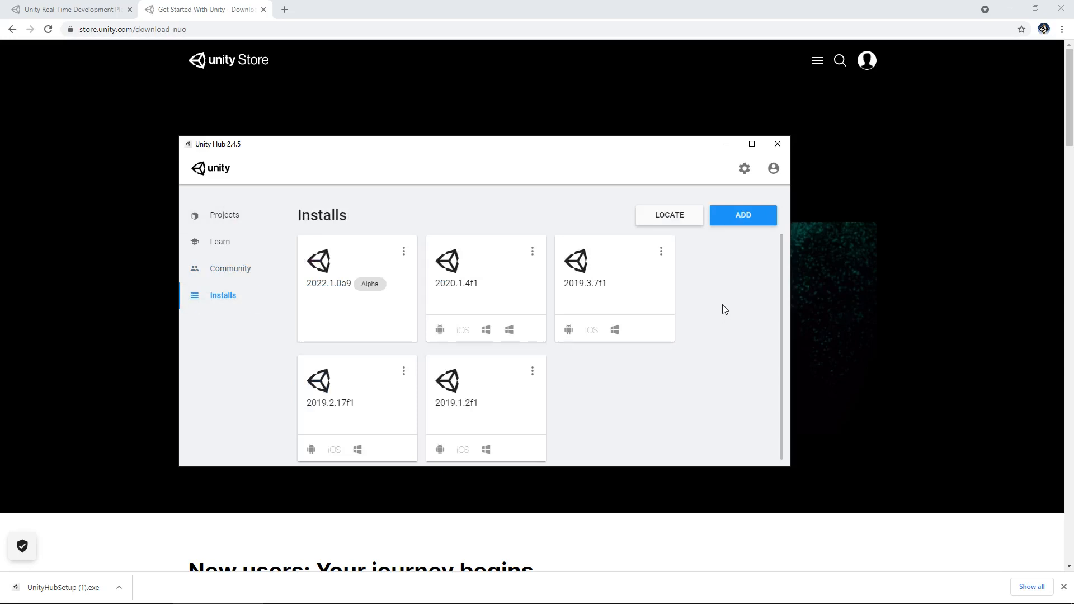
mouse_move(733, 293)
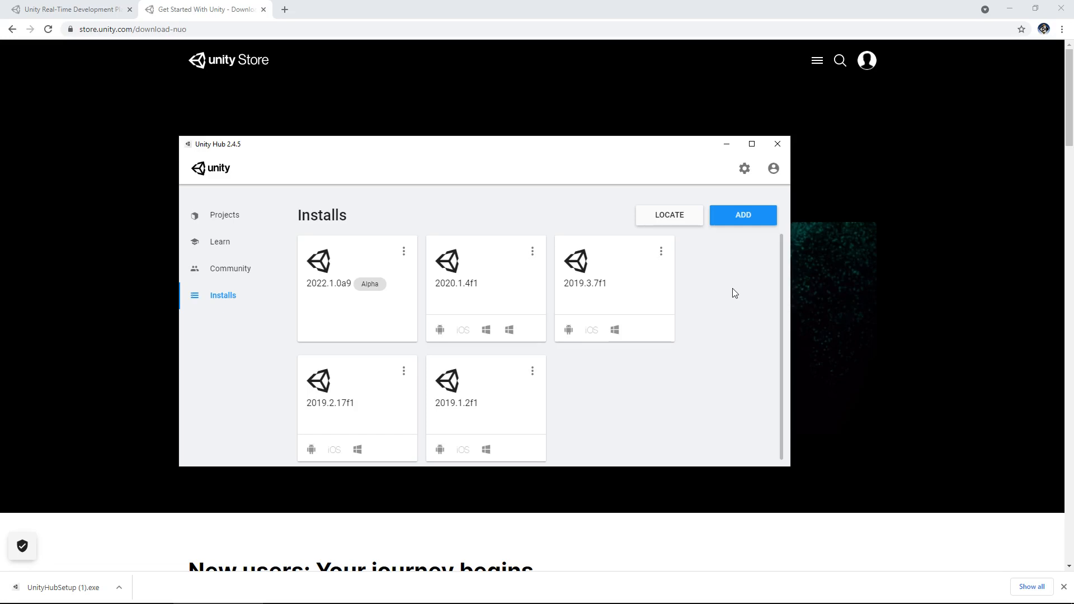
mouse_move(732, 301)
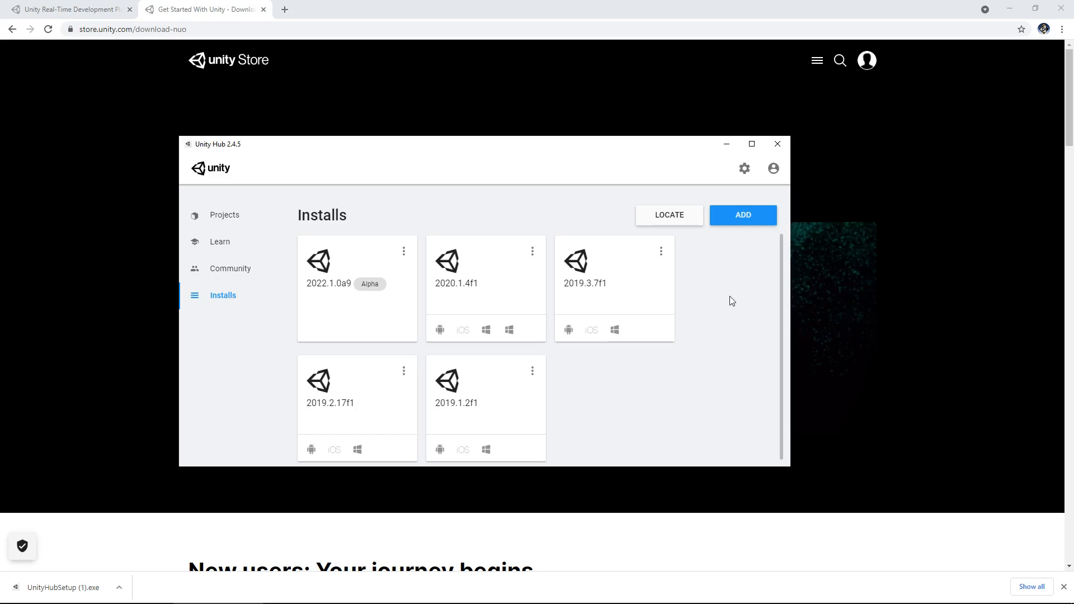
mouse_move(733, 304)
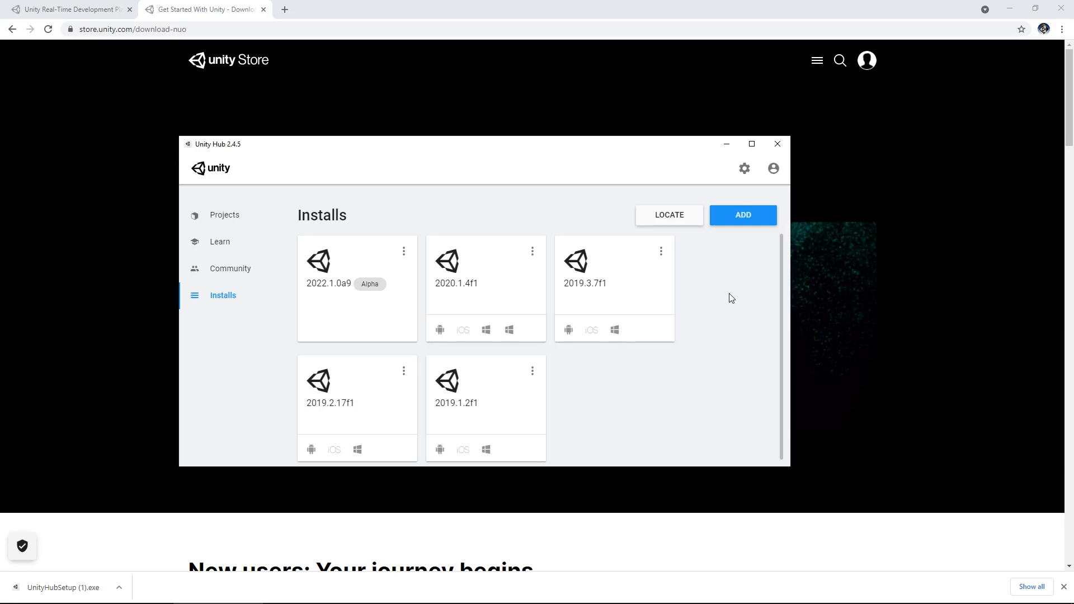
mouse_move(730, 292)
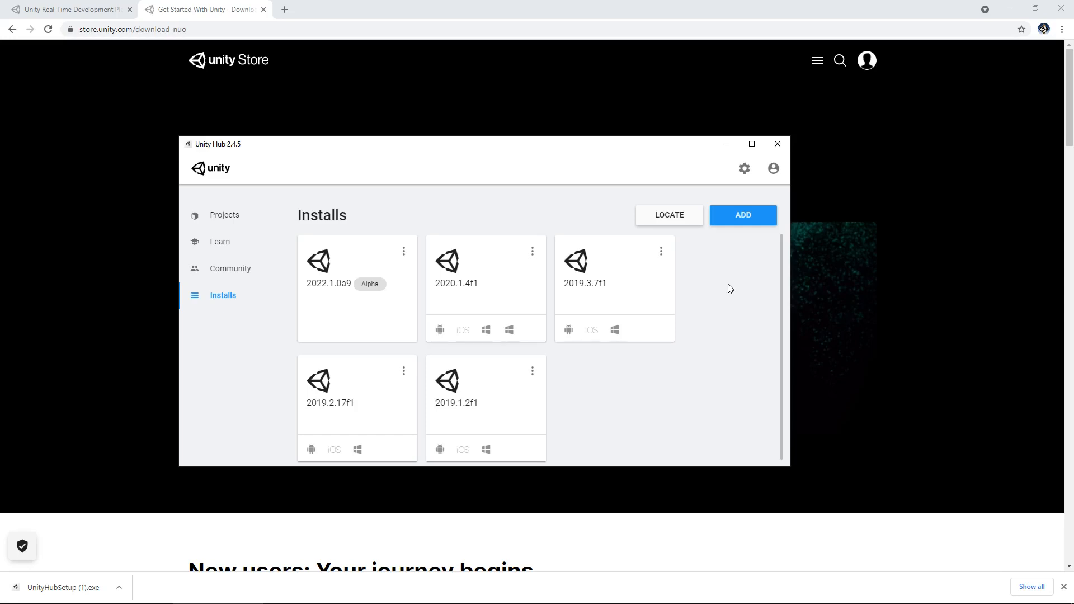
mouse_move(734, 283)
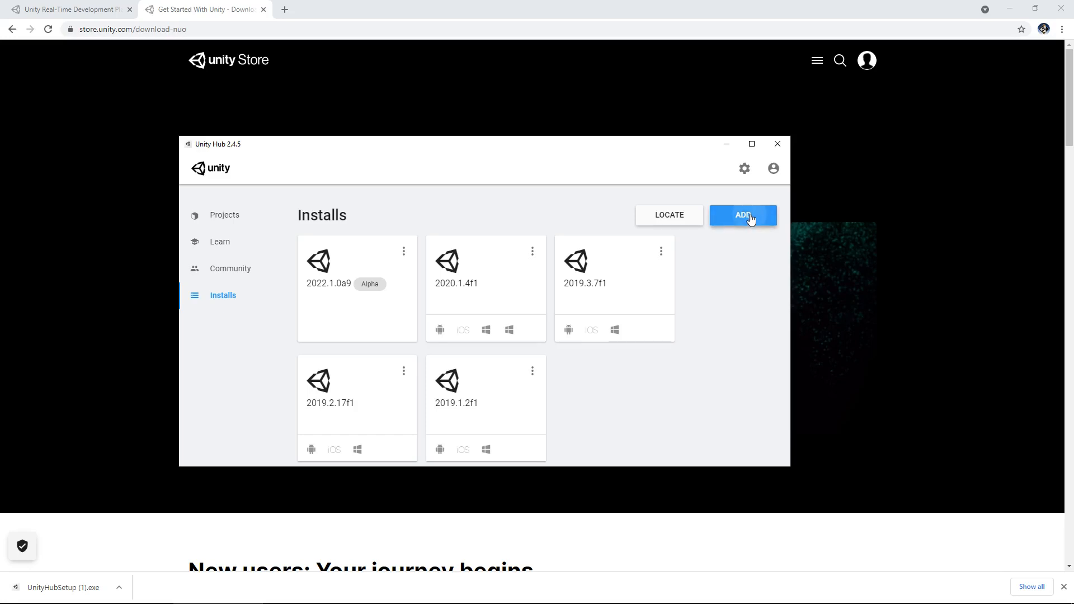
- Add the recommended Unity 2020.3.19f1 (LTS) release and proceed to its module selection
click(743, 215)
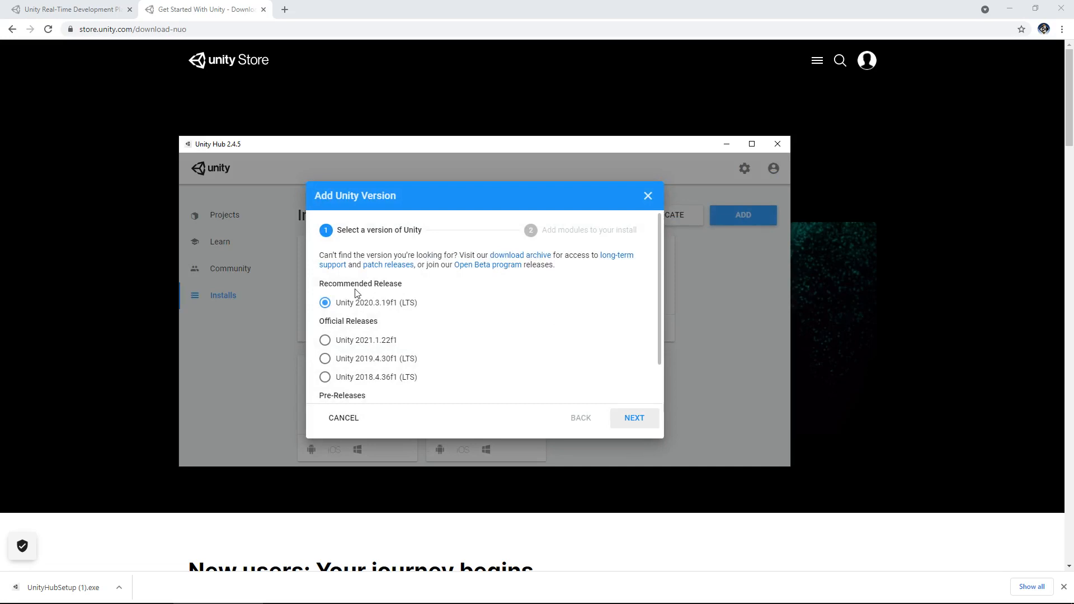
mouse_move(422, 312)
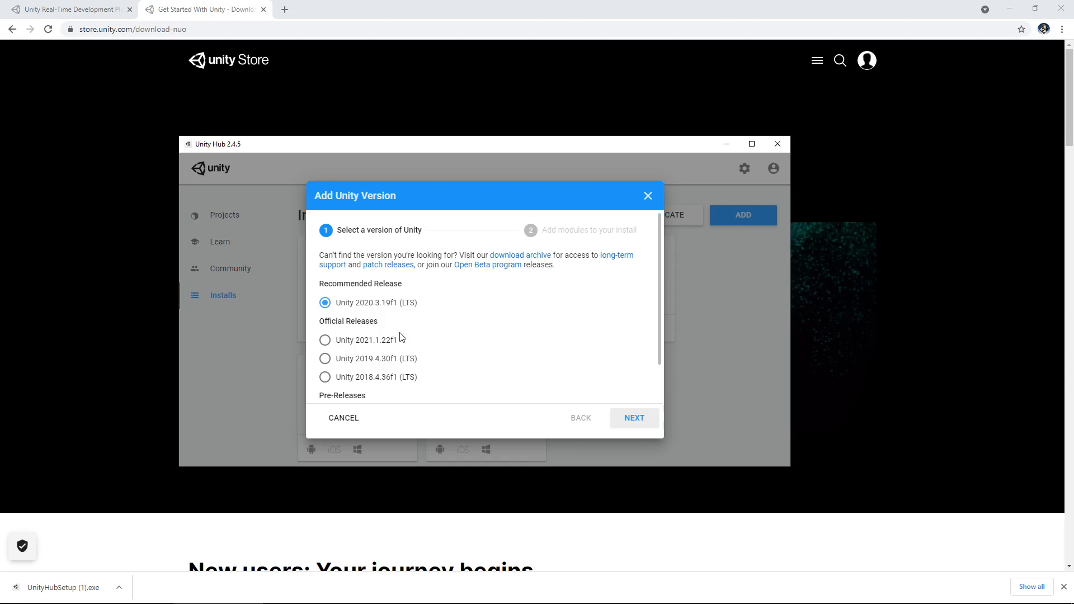
mouse_move(521, 352)
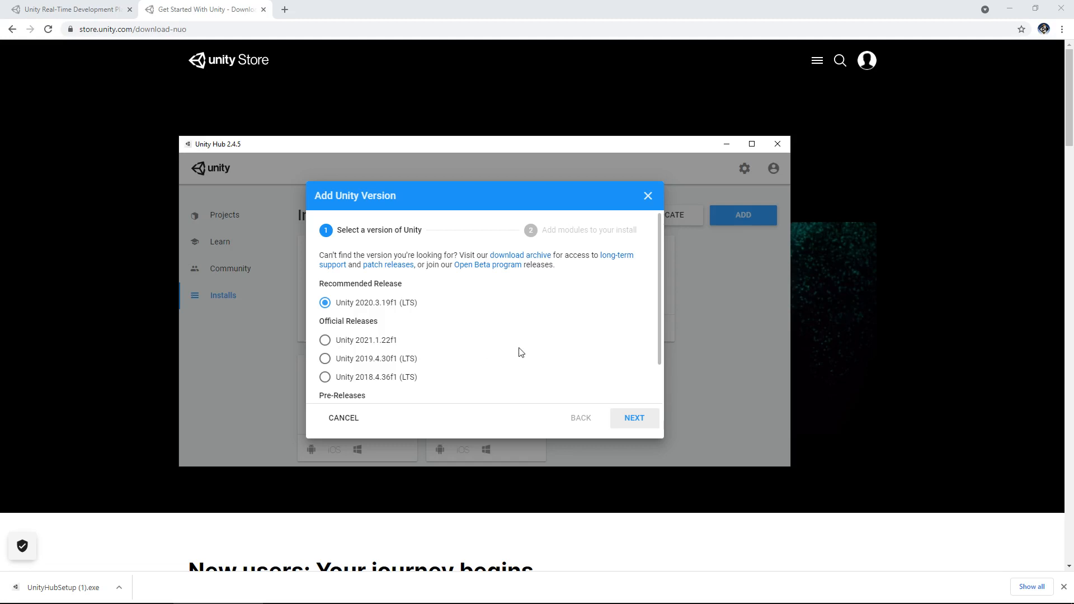
mouse_move(488, 343)
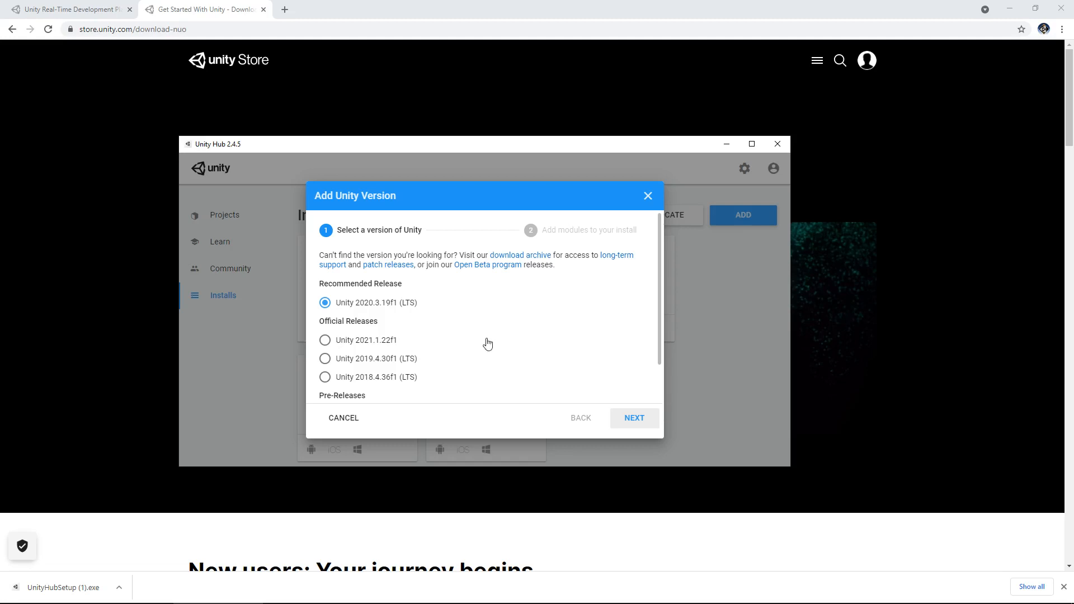
mouse_move(489, 329)
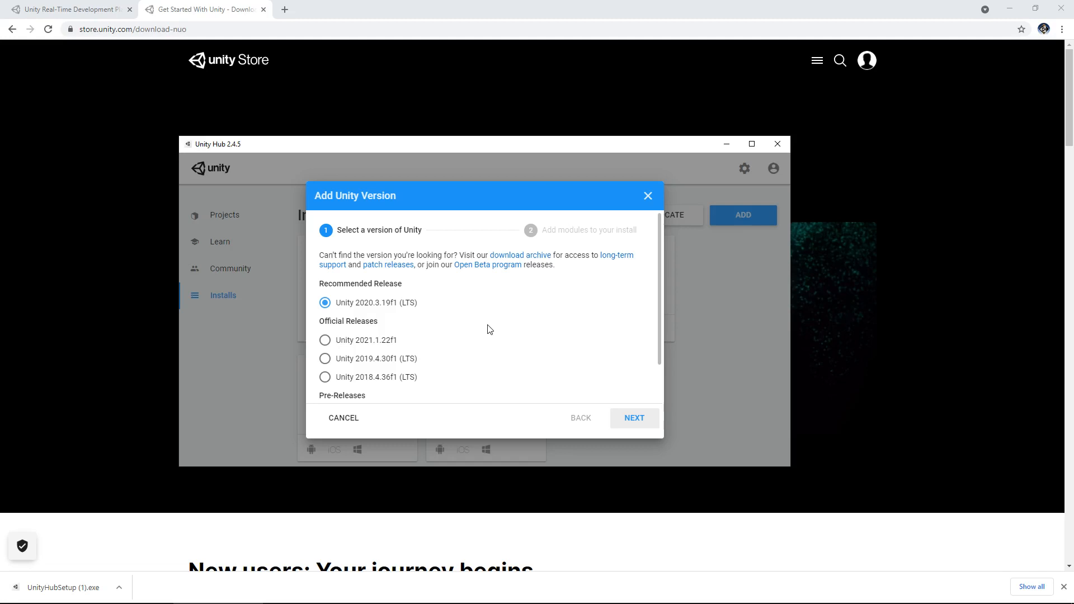
mouse_move(520, 317)
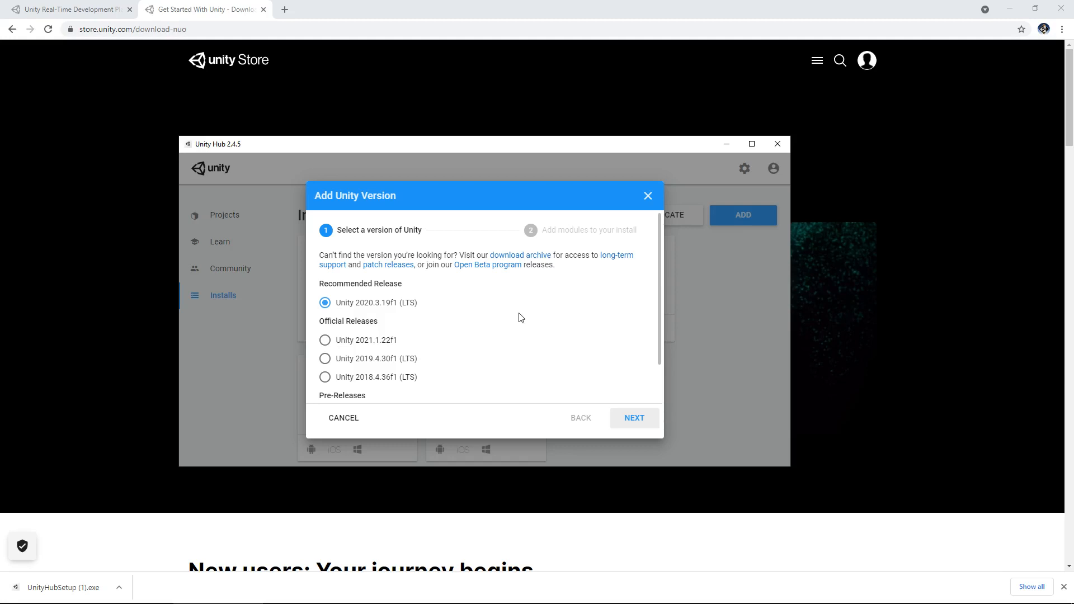
mouse_move(525, 310)
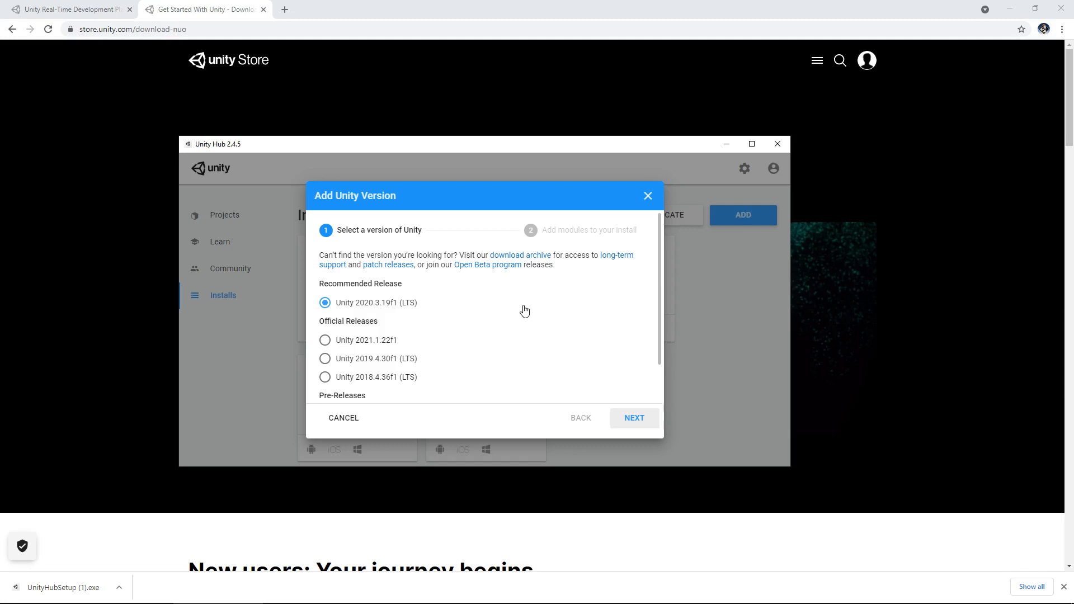
mouse_move(488, 316)
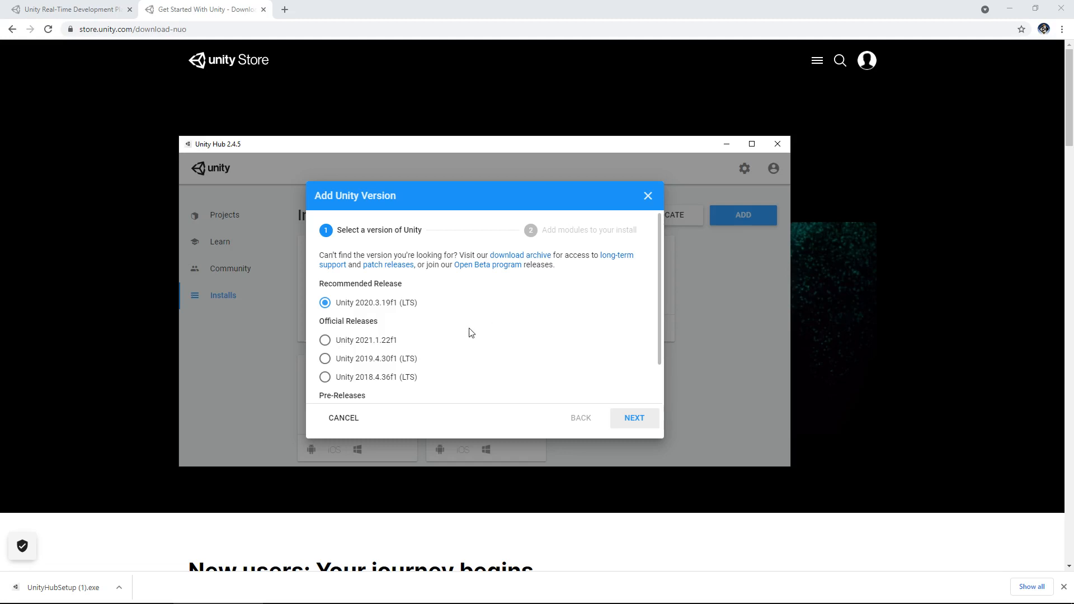
mouse_move(478, 331)
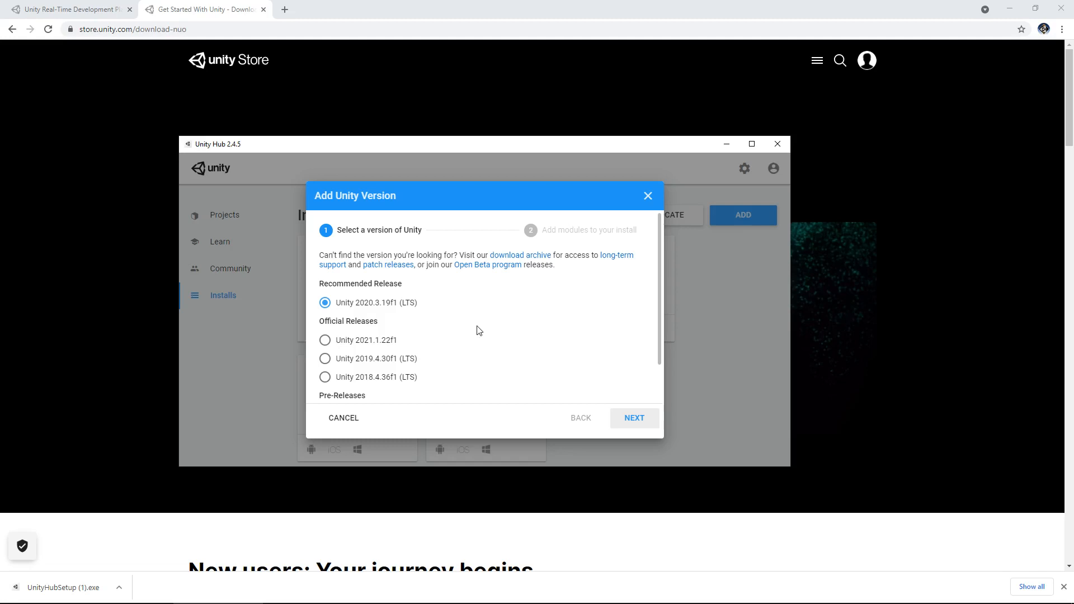
mouse_move(454, 322)
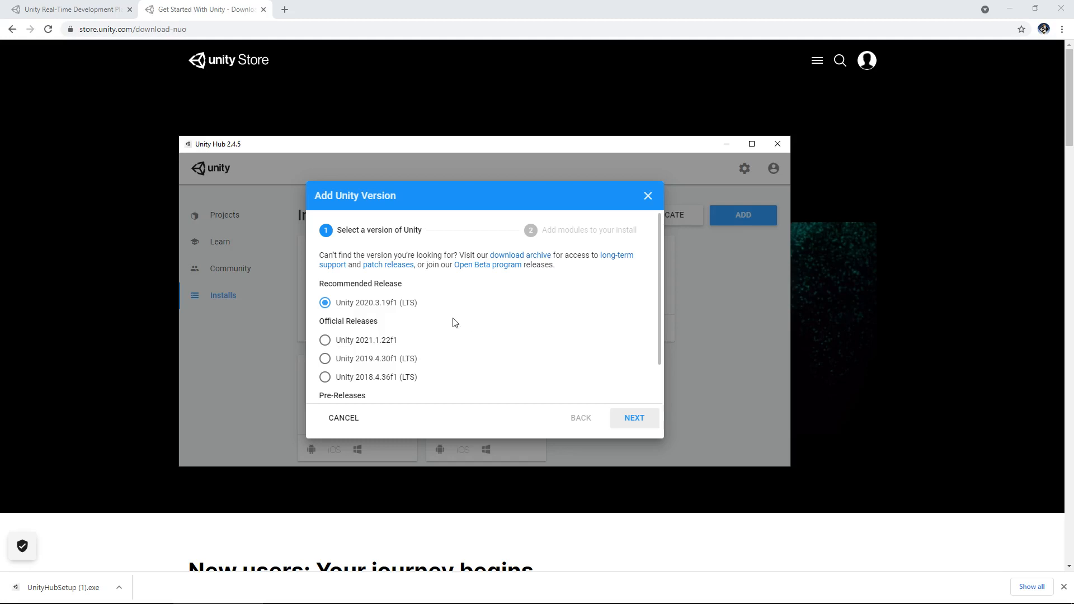
mouse_move(368, 310)
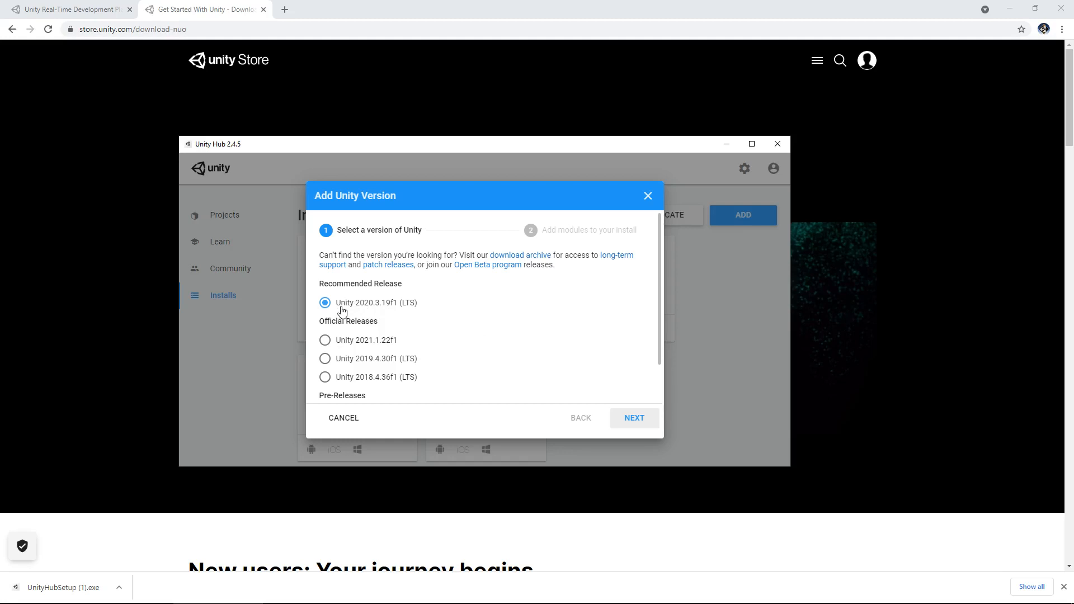
click(632, 417)
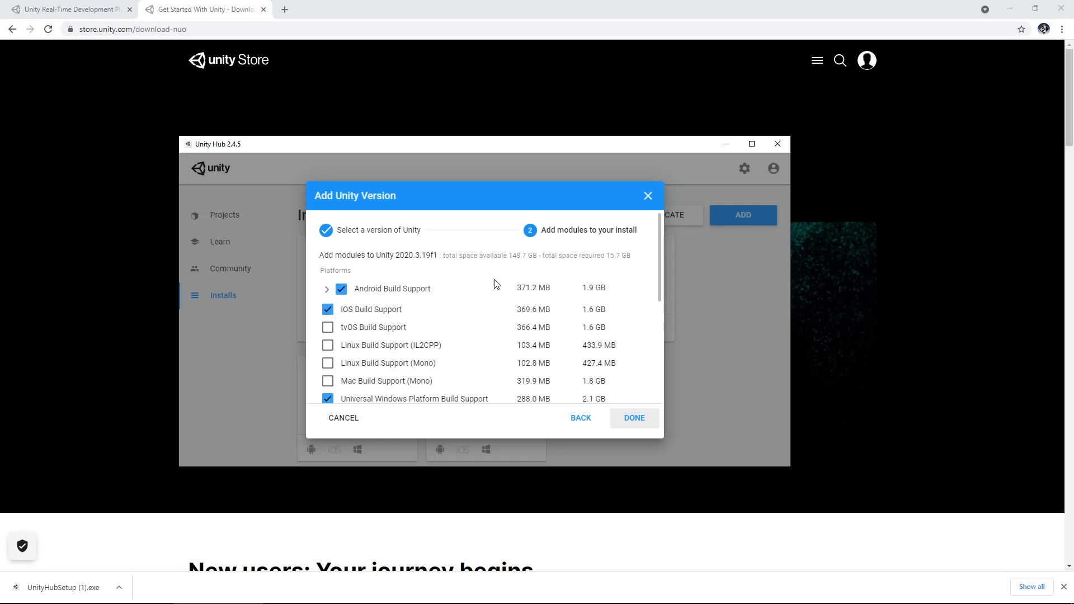
- Finish adding 2020.3.19f1 with the chosen modules, returning to the Installs list
scroll(down, 3)
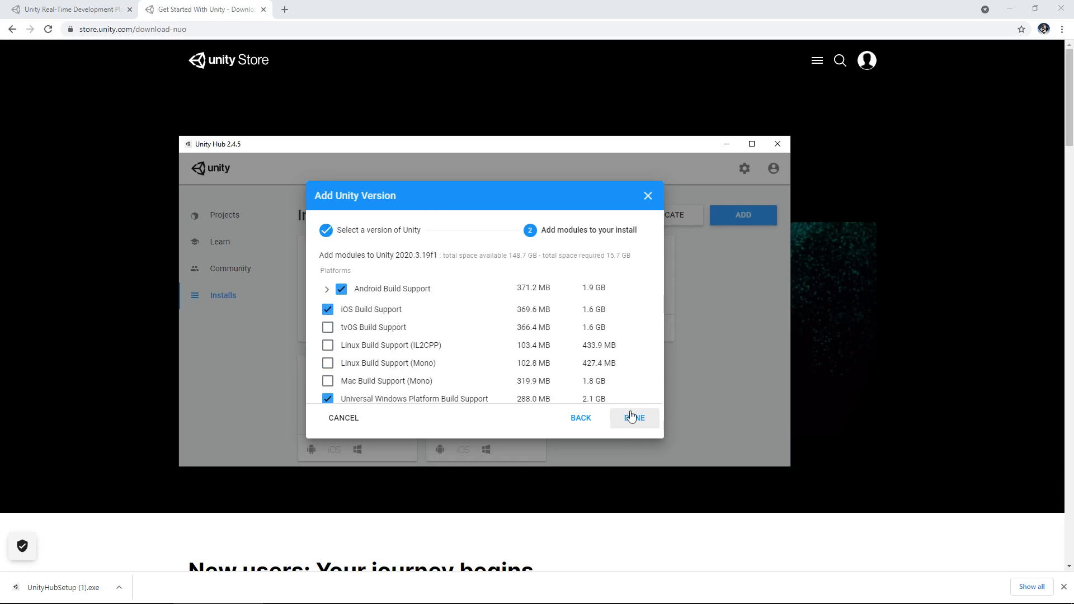
click(633, 417)
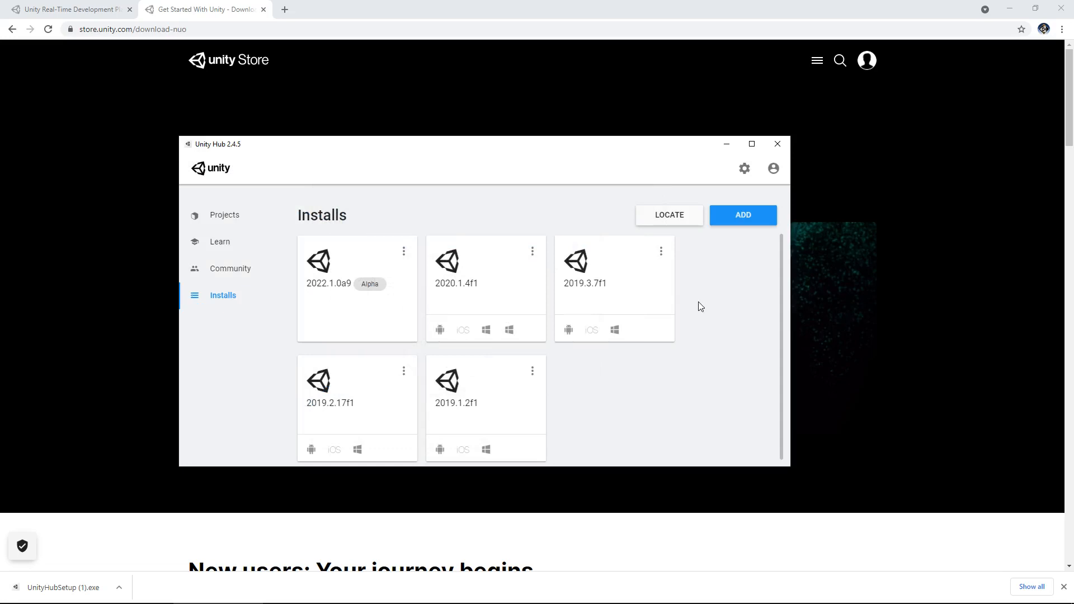
mouse_move(704, 306)
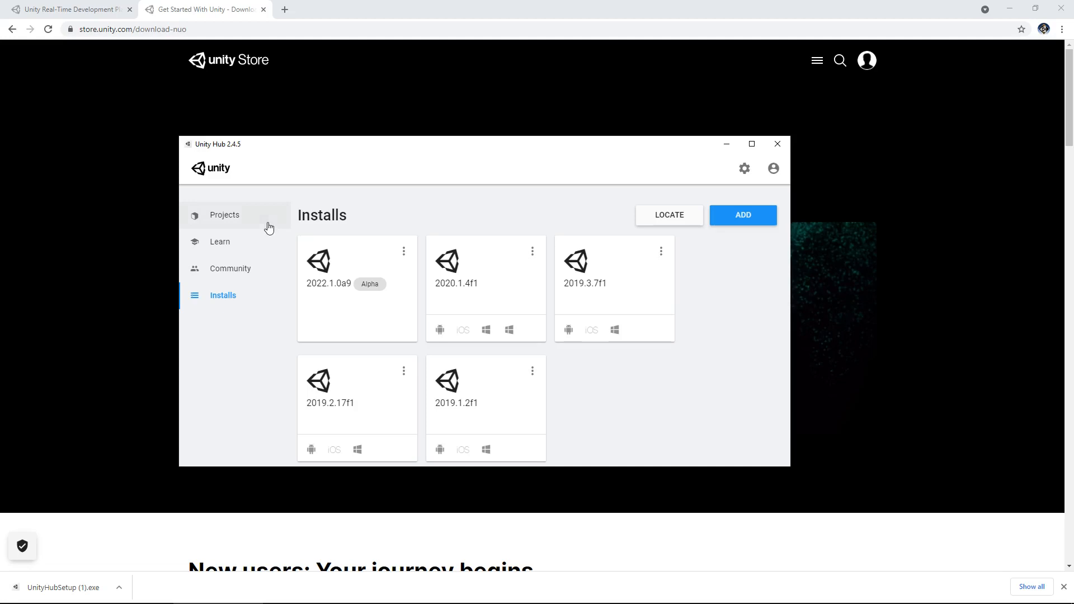
- From Projects, start a new project using editor version 2022.1.0a9
click(224, 215)
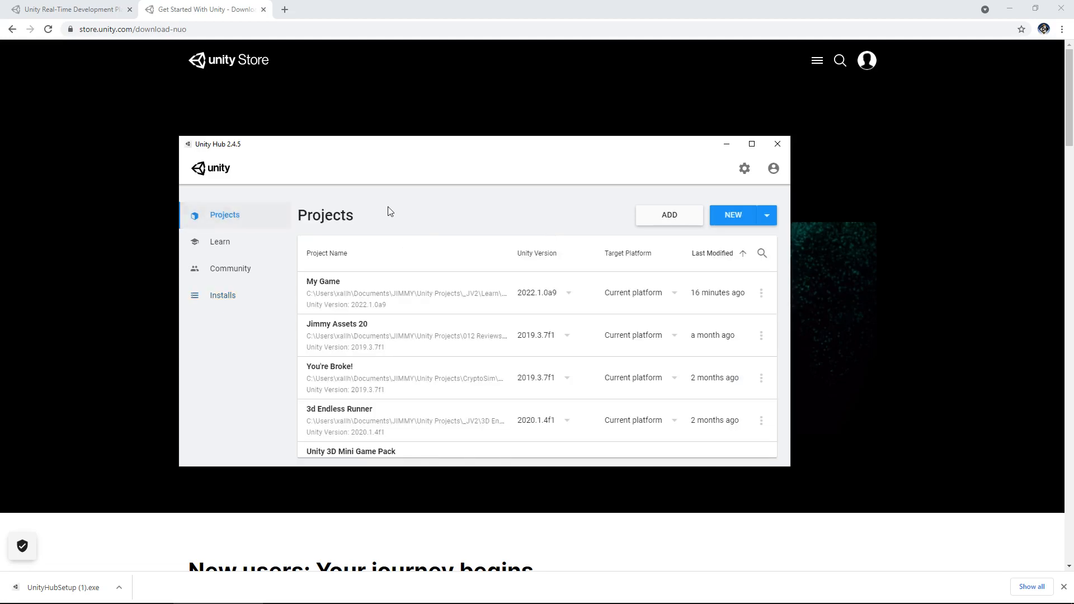
mouse_move(477, 265)
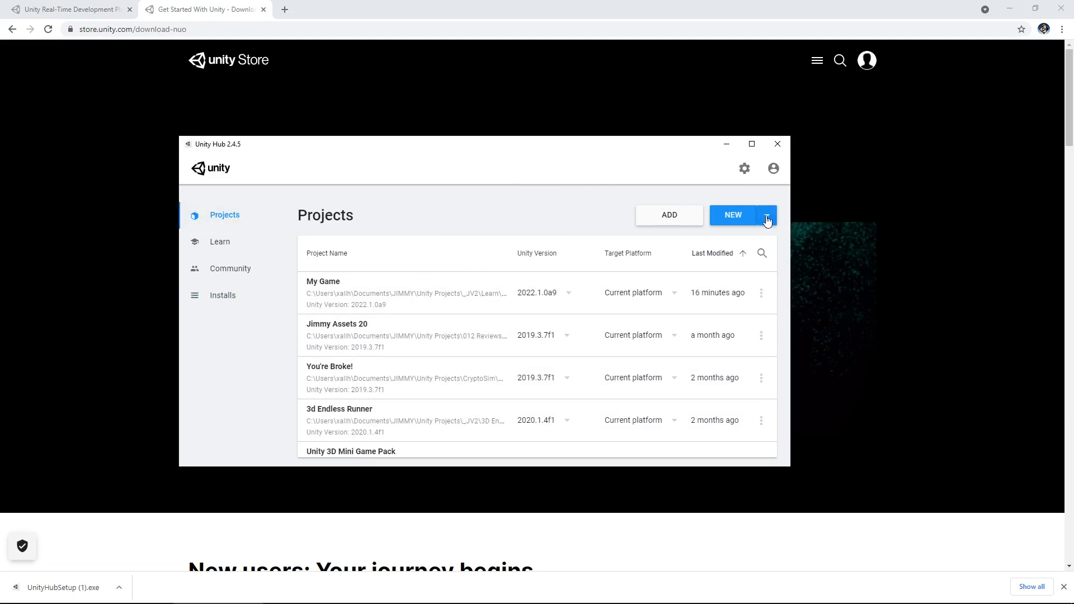
click(767, 215)
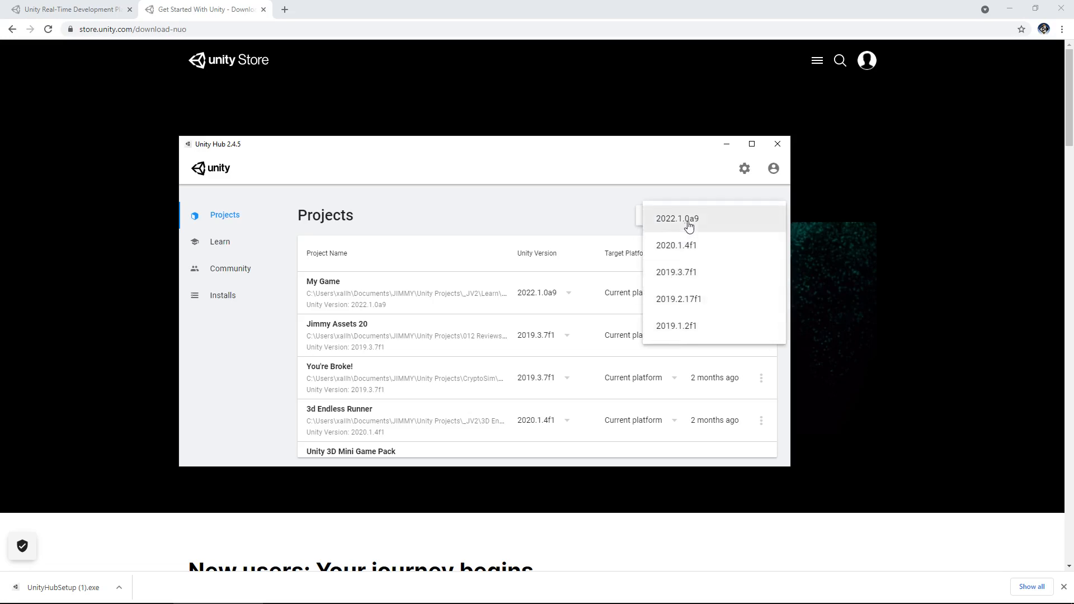
click(675, 218)
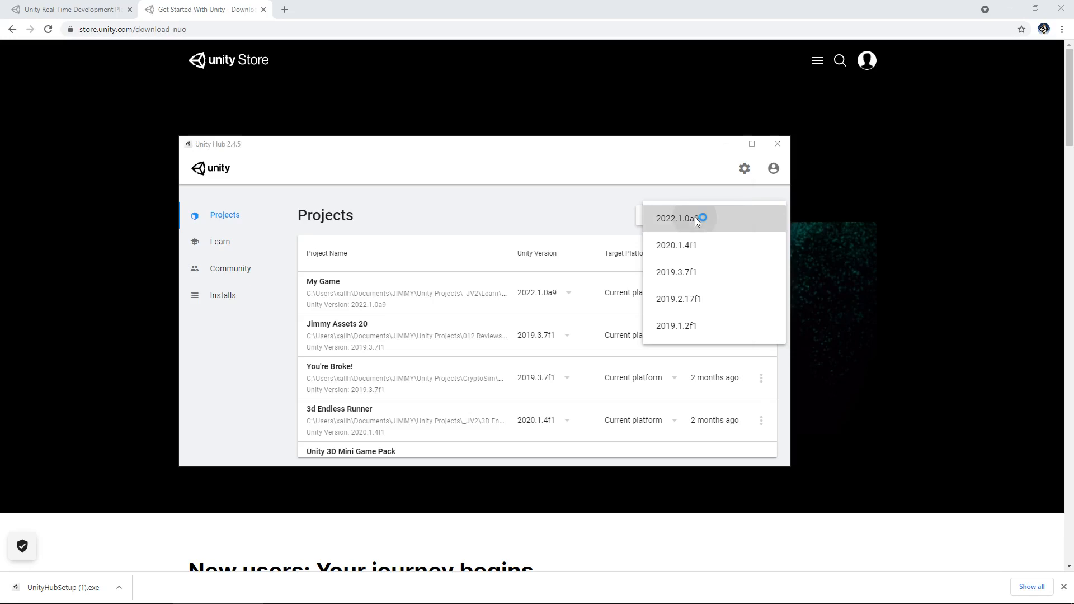
click(681, 218)
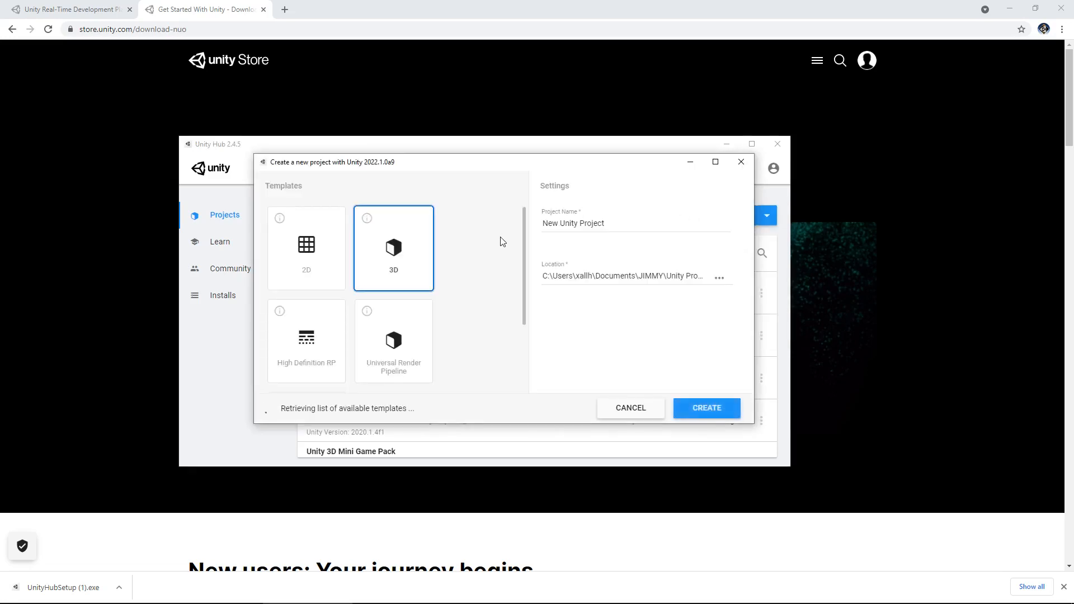
- Browse the templates including High Definition RP, then cancel the new project
click(306, 247)
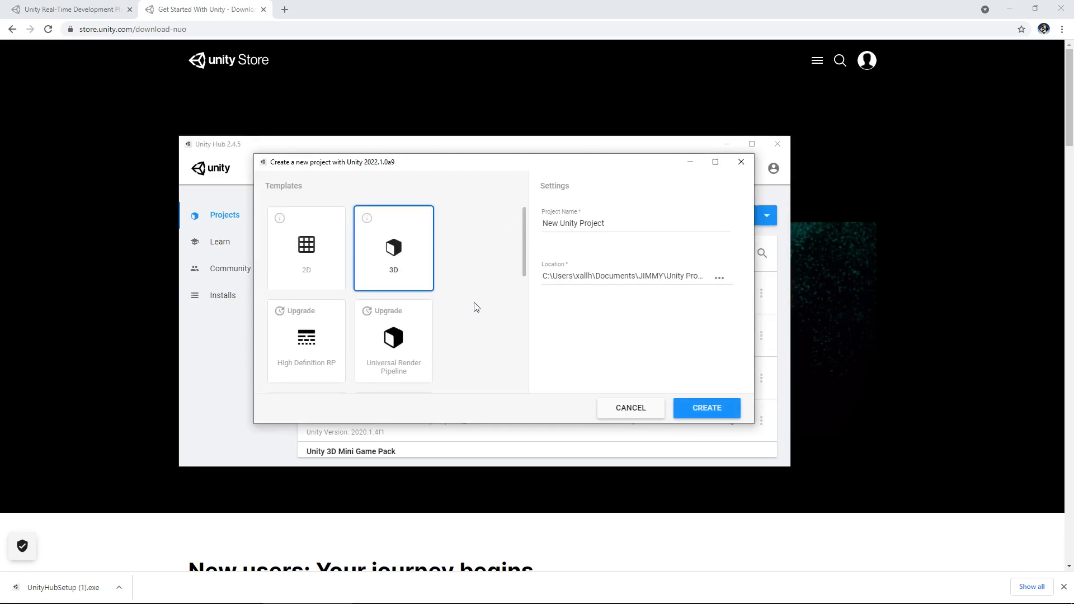
mouse_move(483, 282)
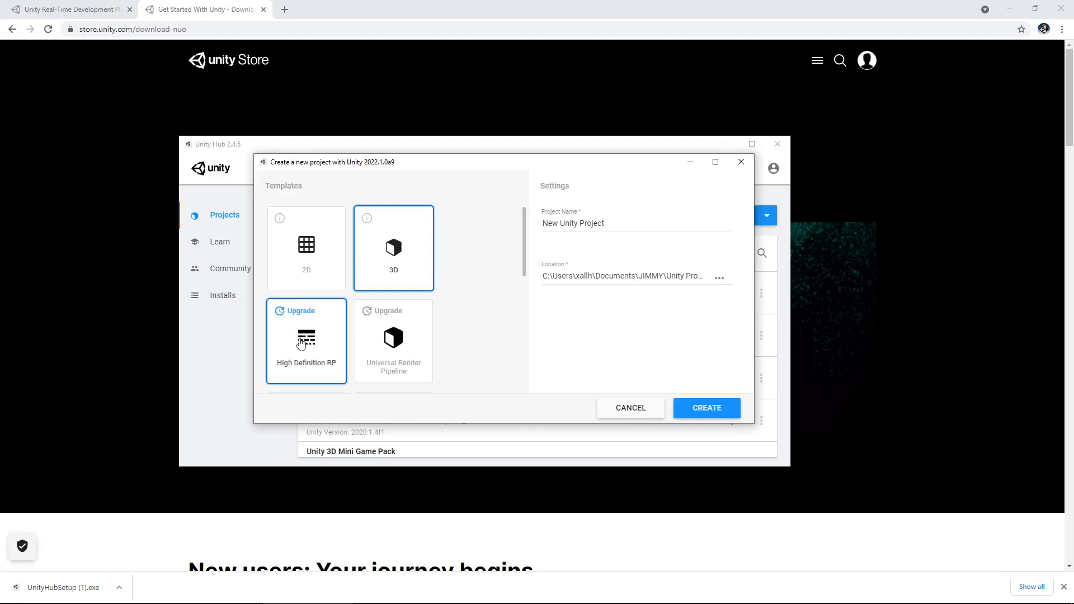
click(393, 340)
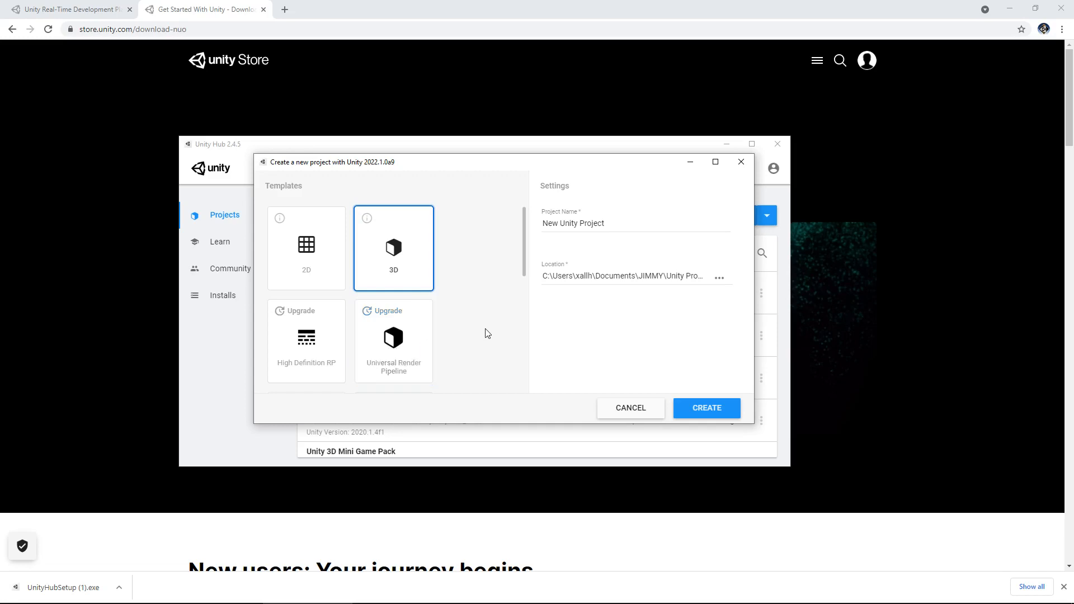
mouse_move(405, 253)
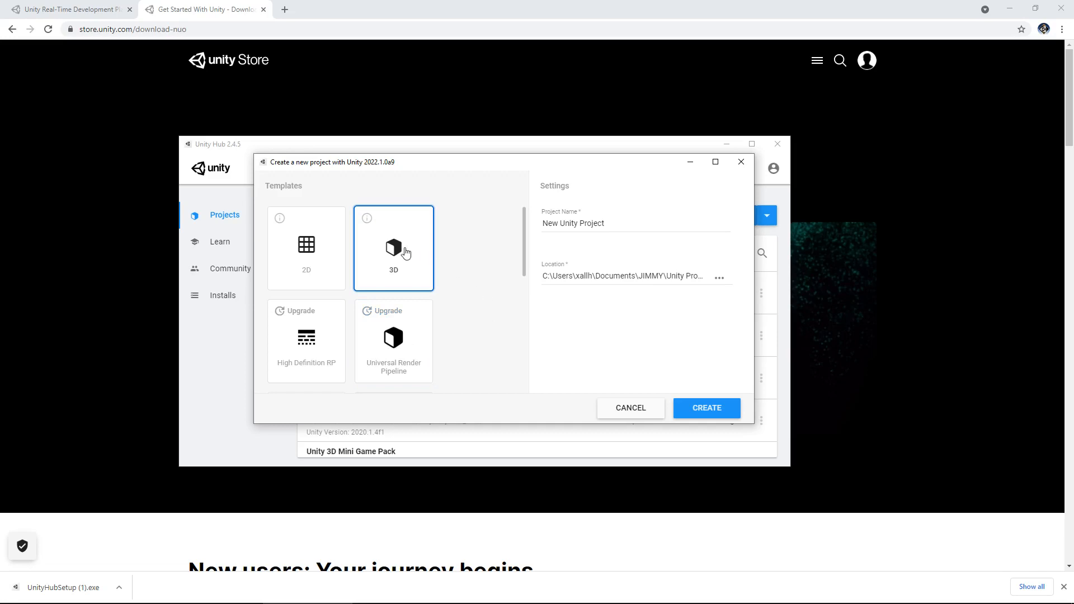
mouse_move(483, 280)
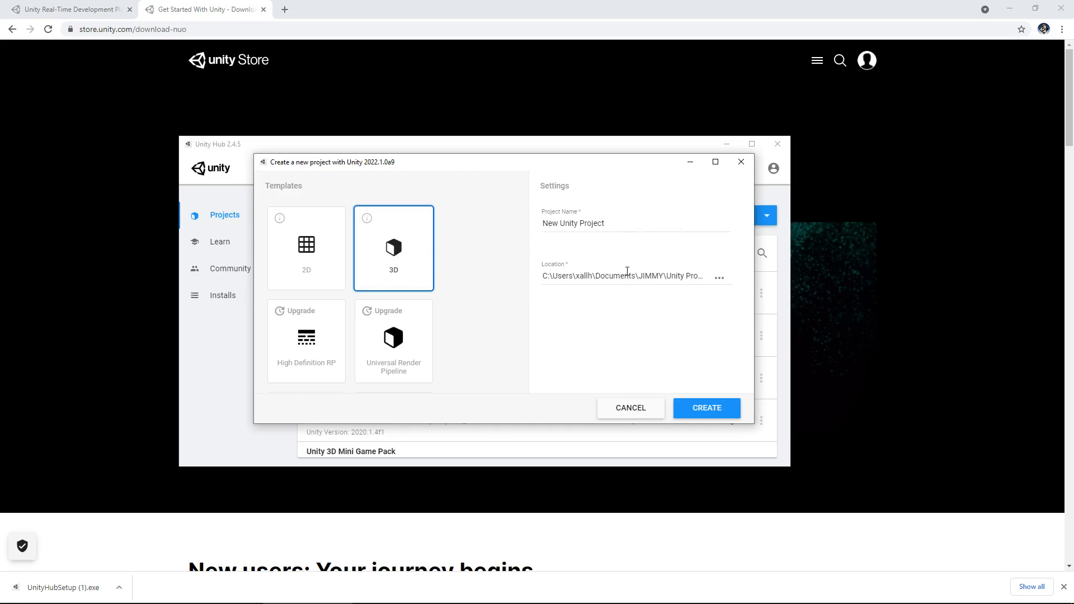
mouse_move(602, 257)
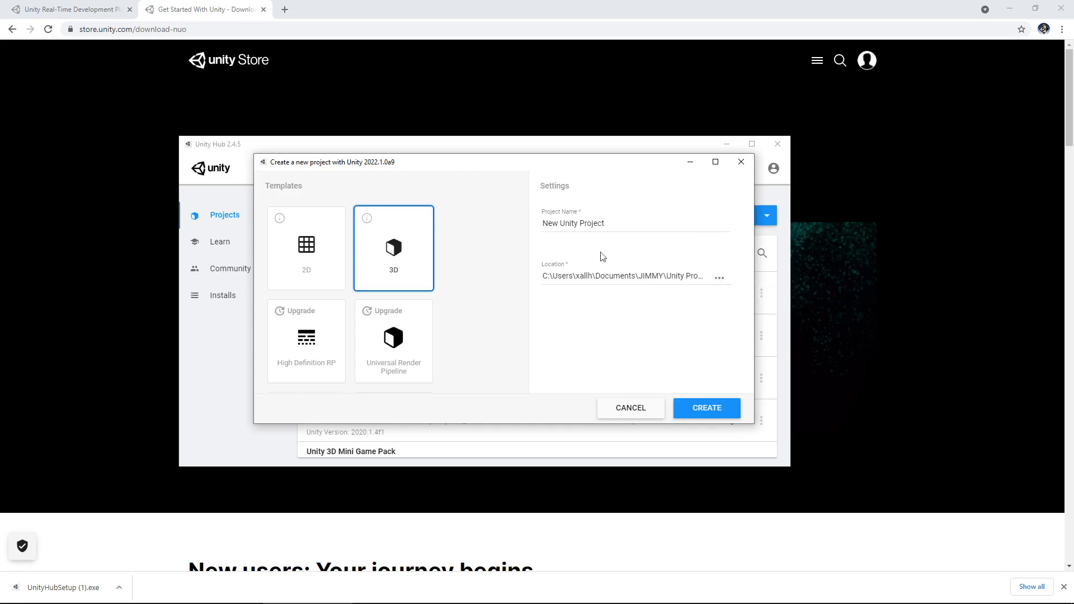
mouse_move(644, 388)
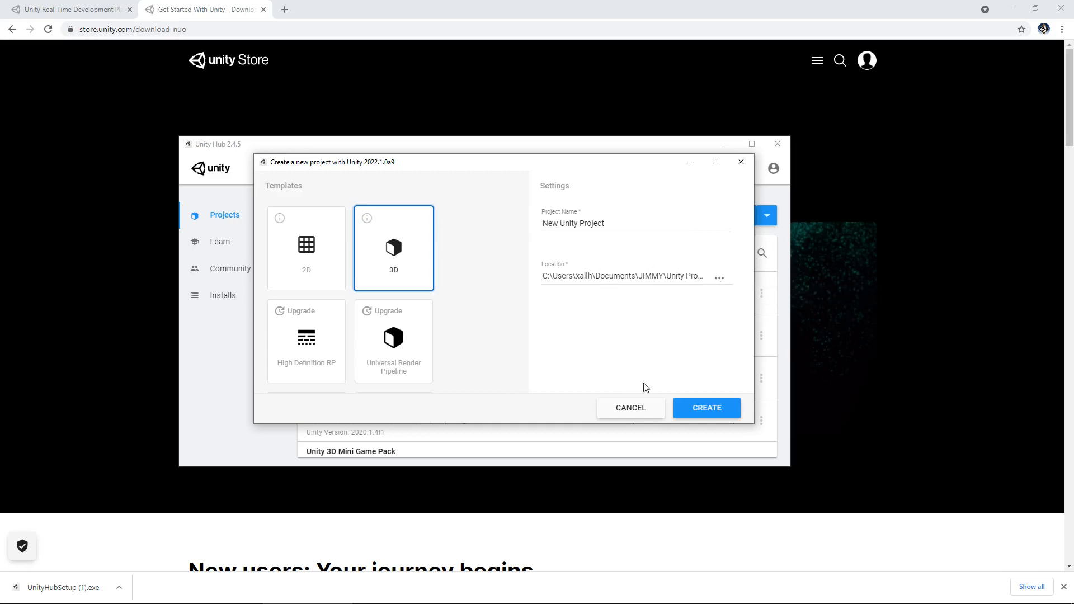
mouse_move(628, 410)
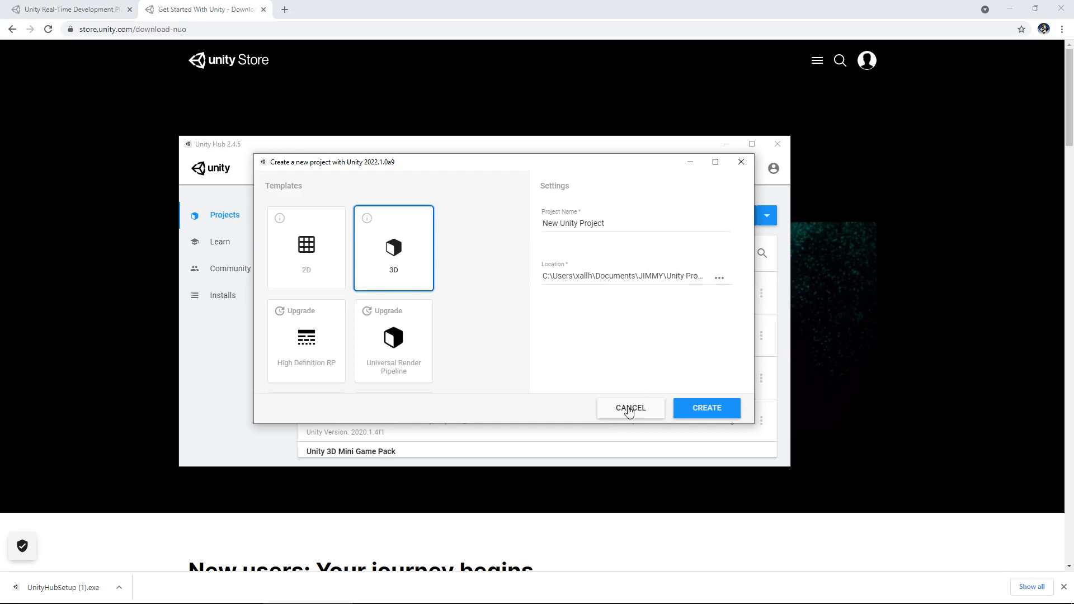
click(629, 407)
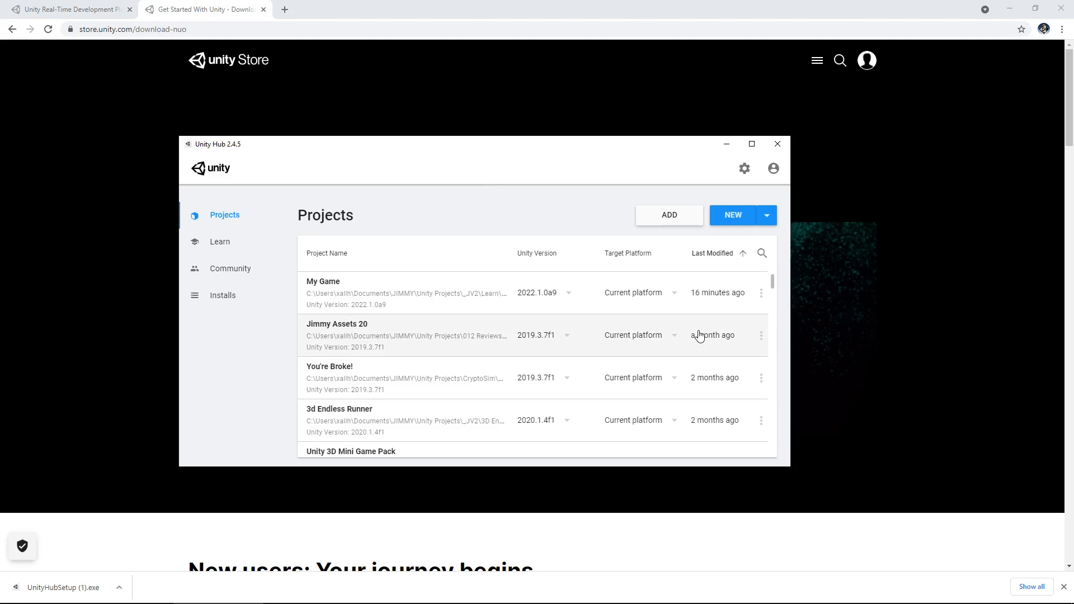
mouse_move(455, 201)
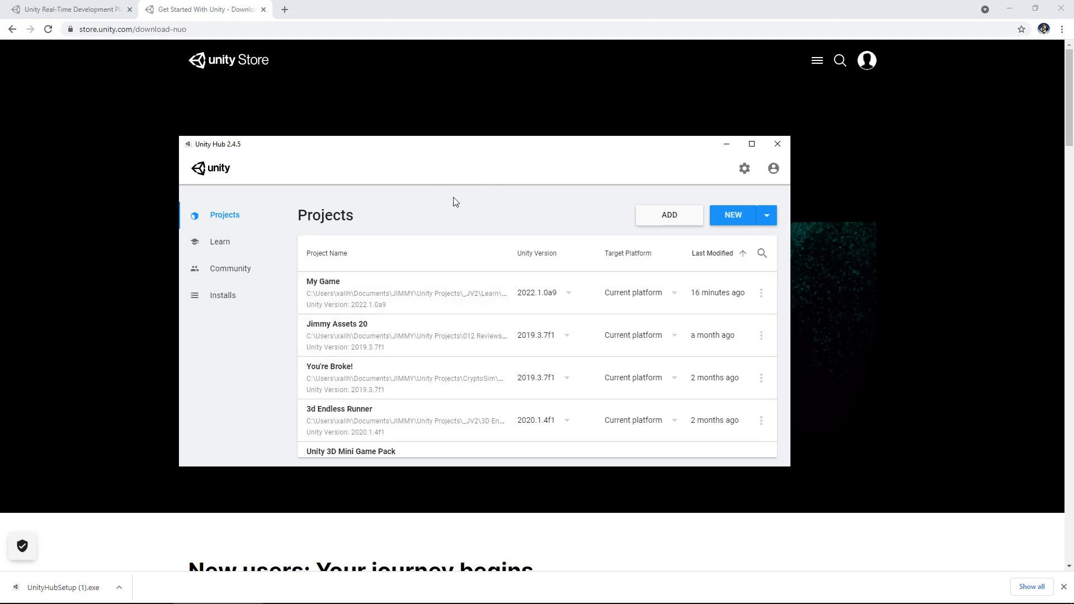
mouse_move(498, 208)
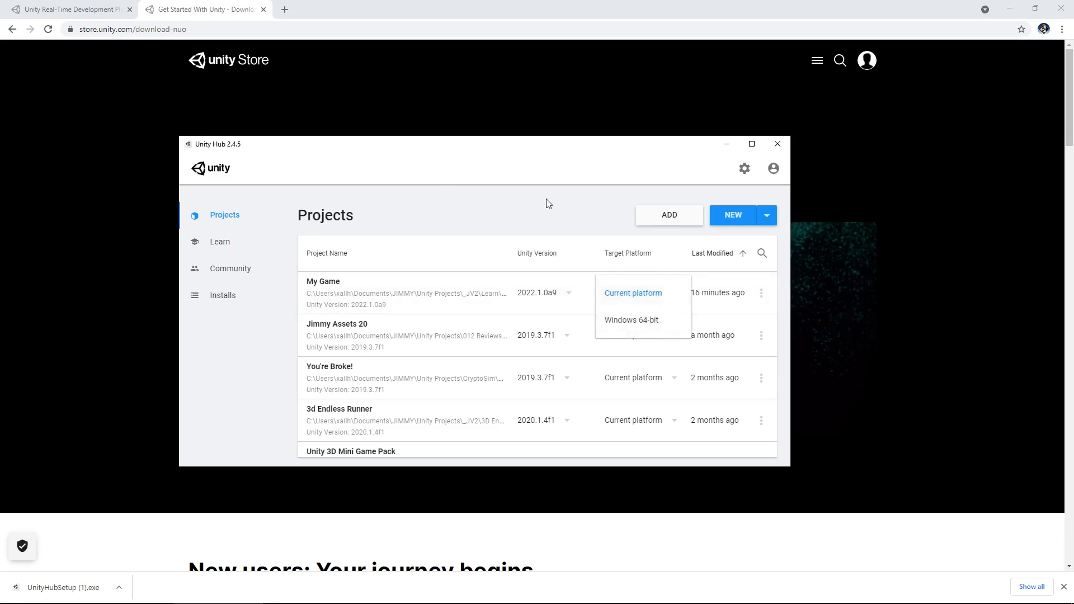
- Launch the My Game project from the Projects list
click(632, 292)
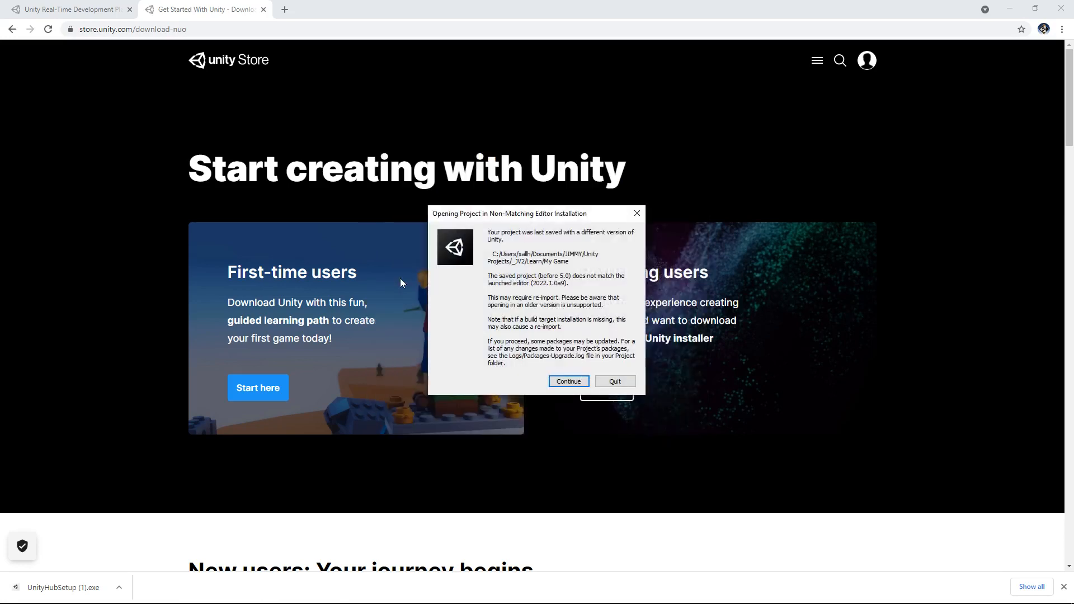
mouse_move(543, 401)
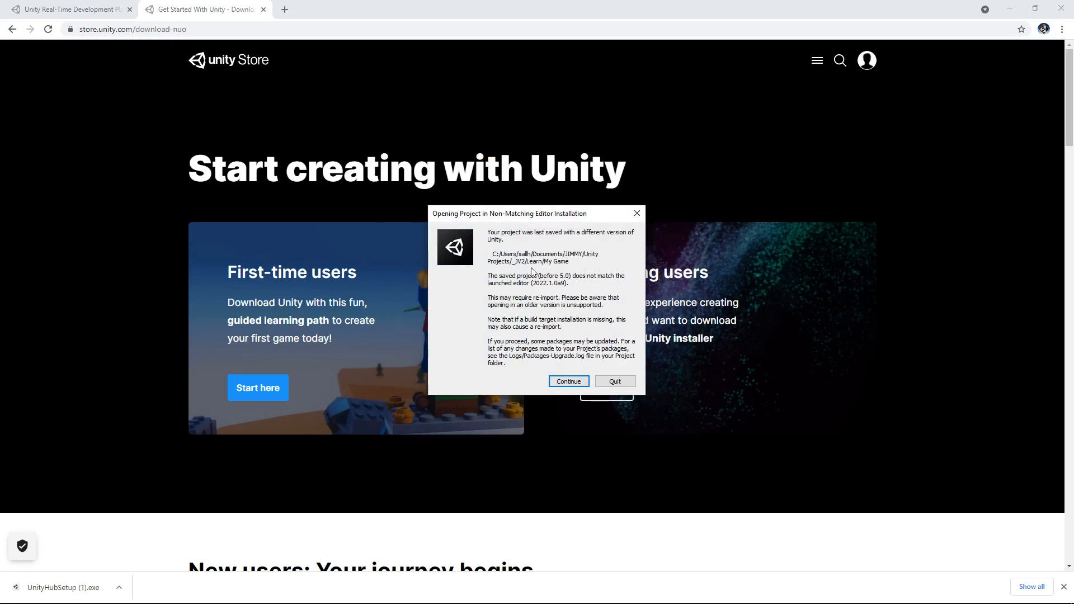
mouse_move(503, 285)
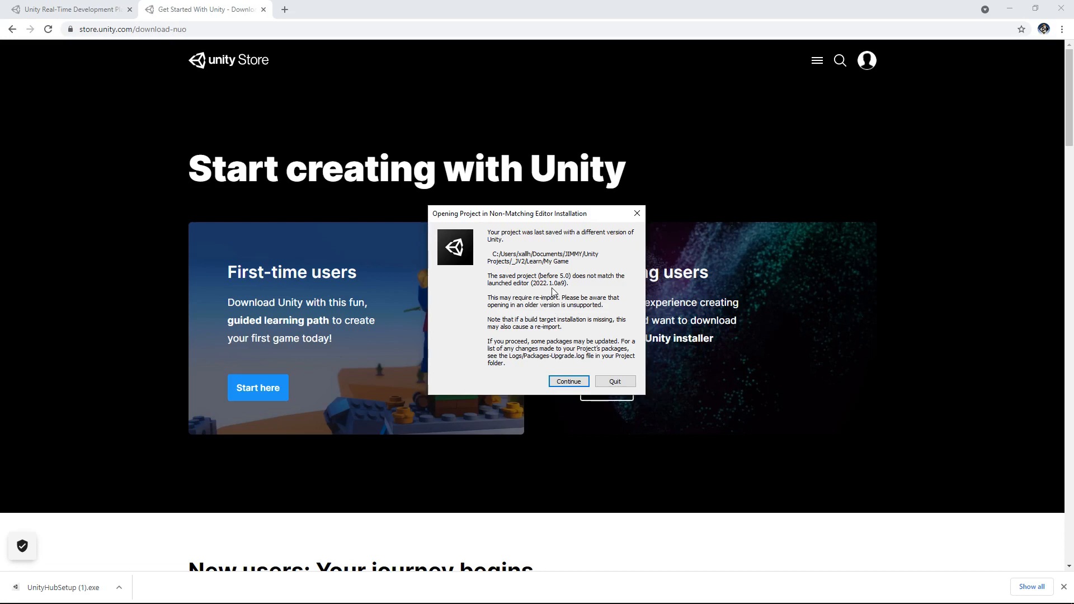
- Continue opening My Game in the non-matching editor installation
click(567, 380)
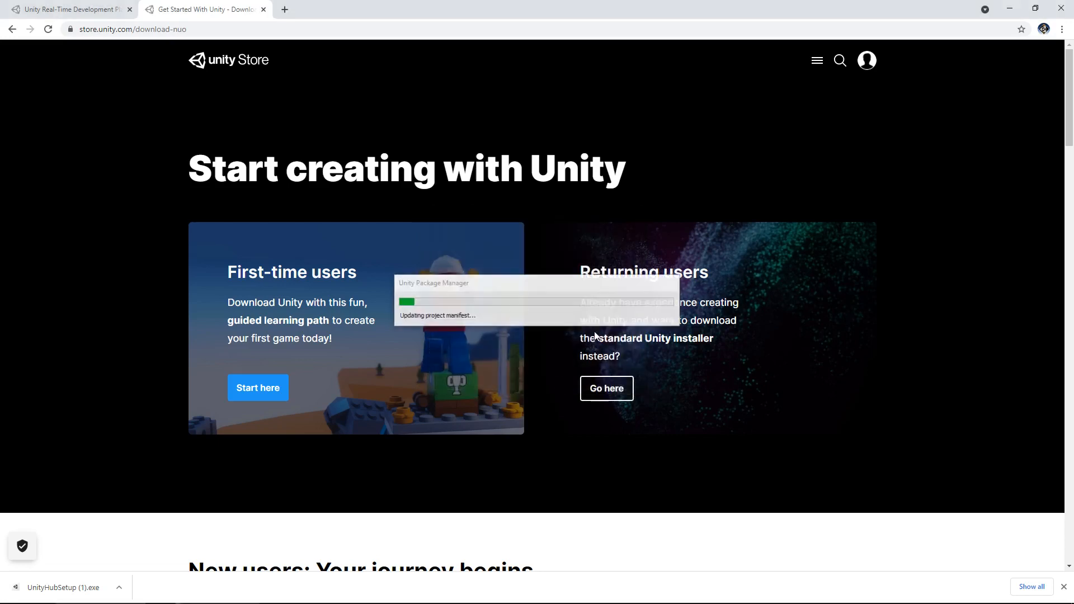